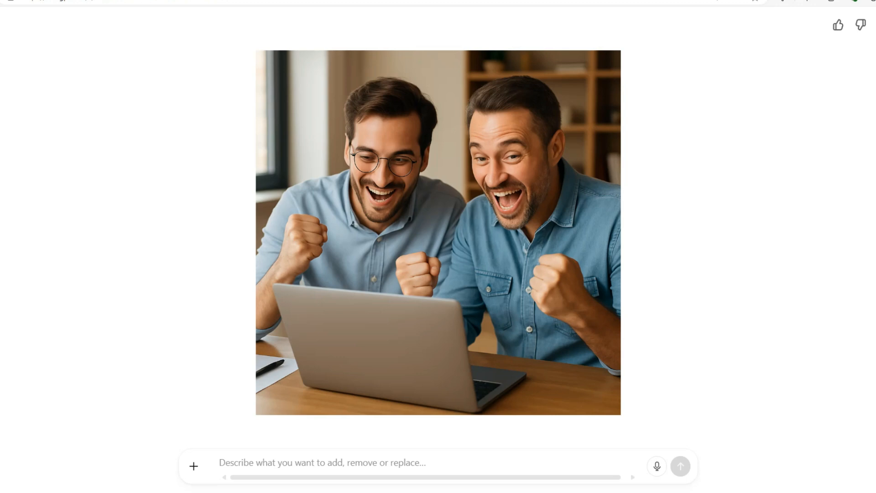
mouse_move(396, 234)
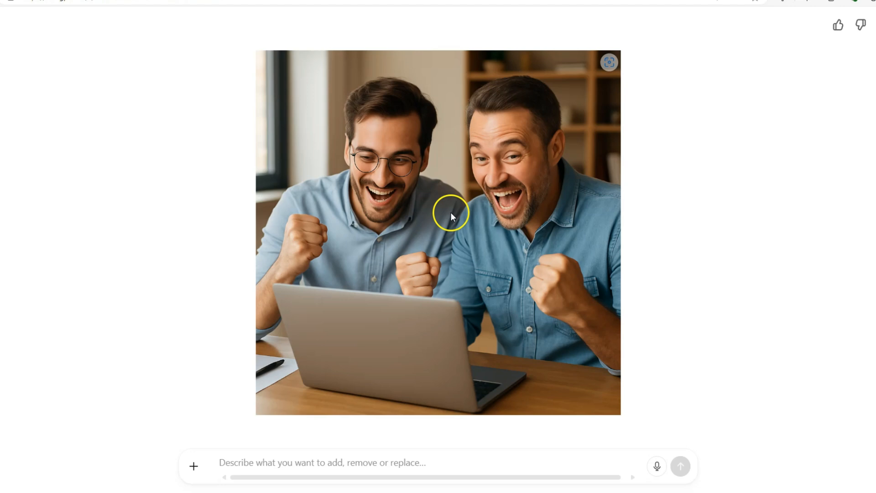
mouse_move(400, 195)
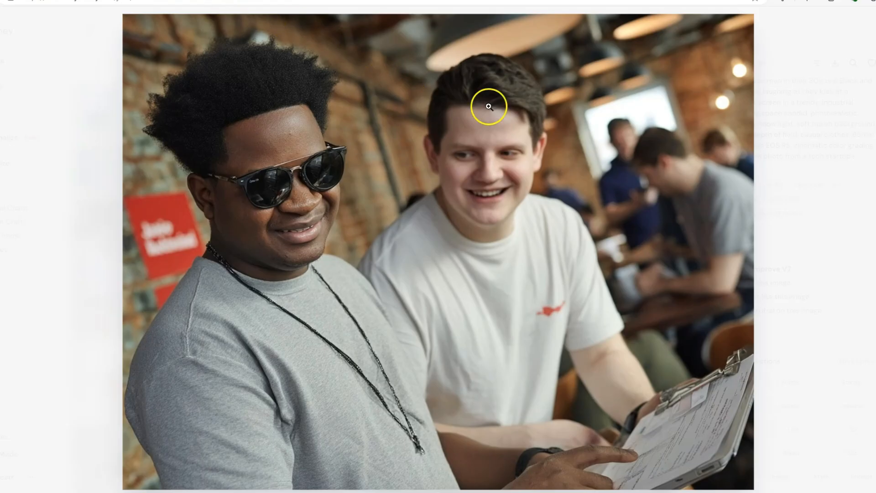
mouse_move(715, 239)
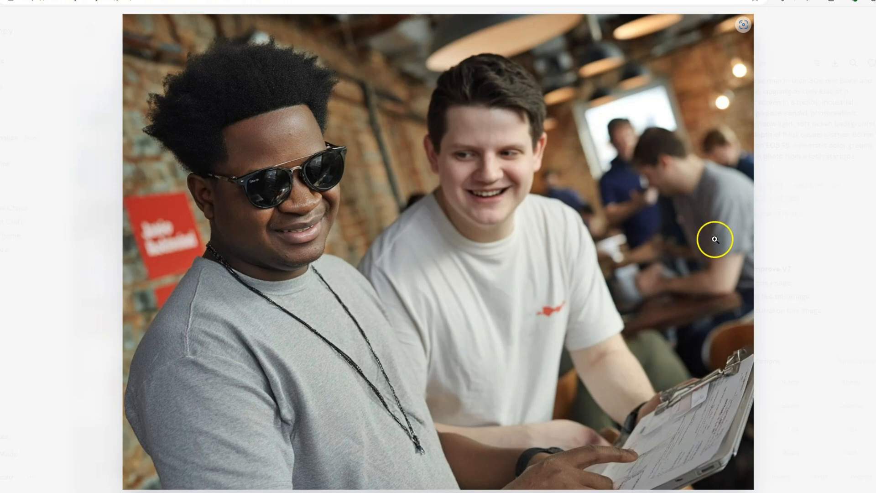
mouse_move(677, 252)
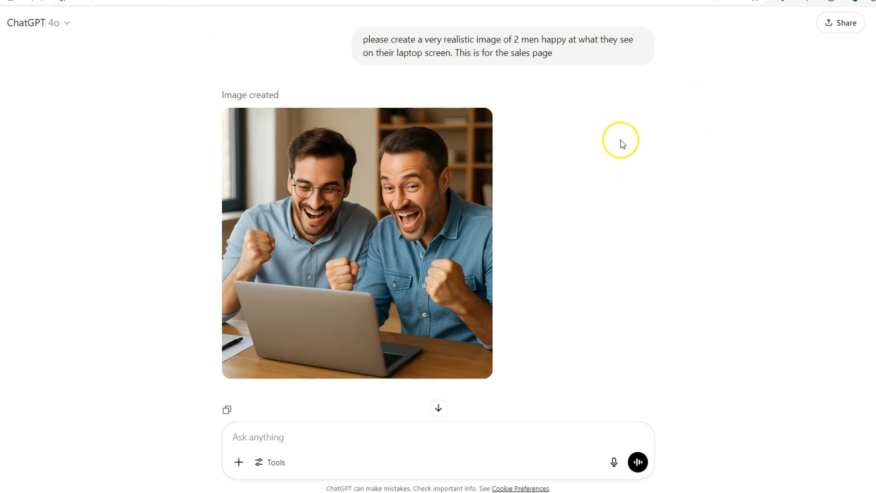
mouse_move(579, 77)
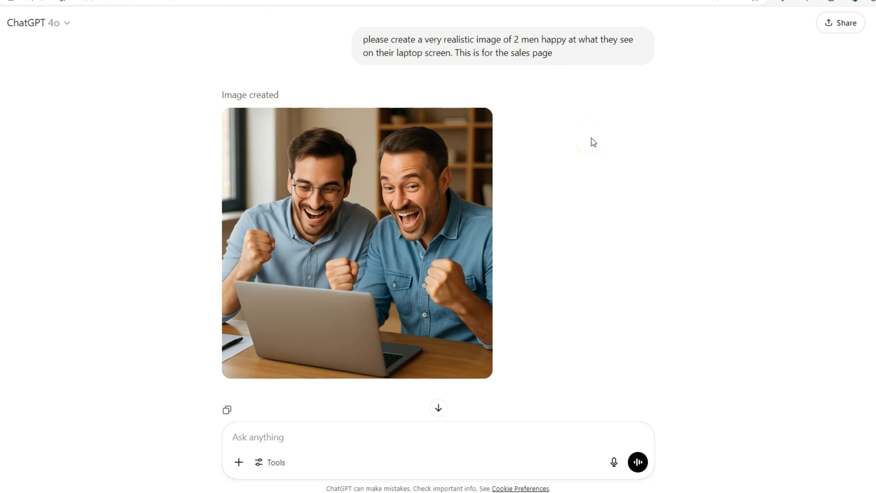
Enlarge the generated image of two cheering men at a laptop to full size.
click(357, 243)
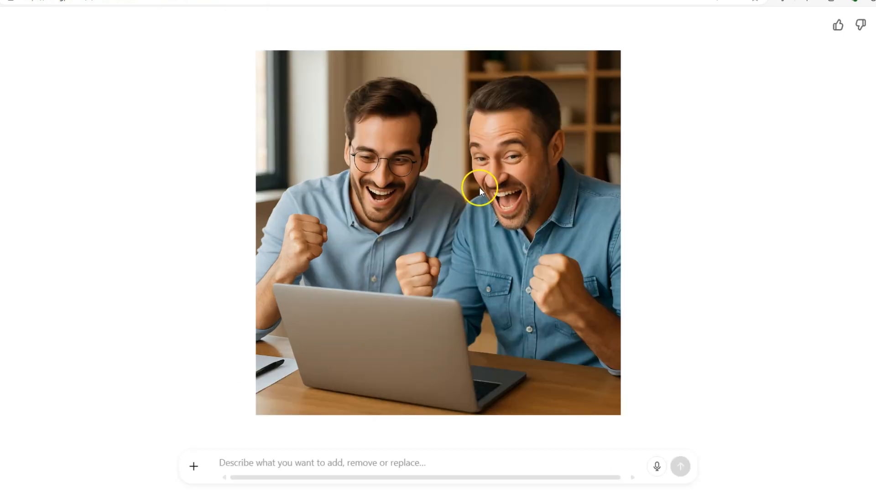
Scroll through the realism tips down to the 'Yes! Please go ahead' reply and new image.
scroll(down, 3)
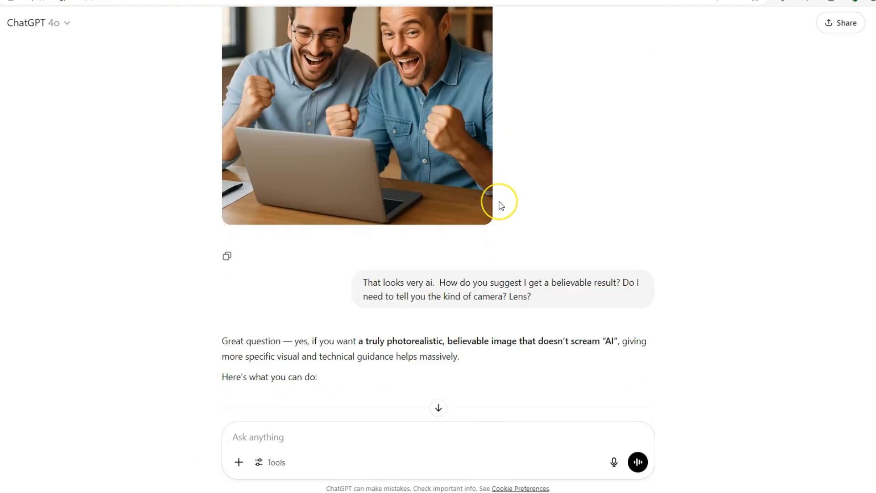
mouse_move(498, 263)
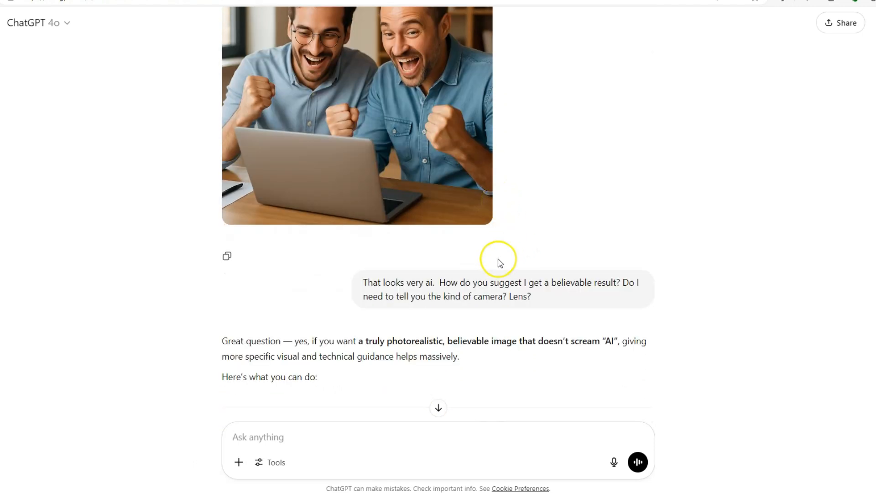
mouse_move(587, 297)
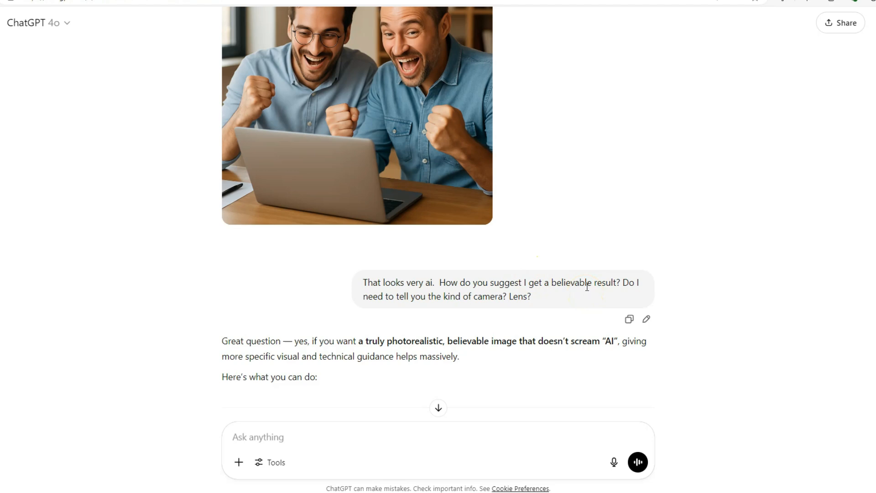
scroll(down, 3)
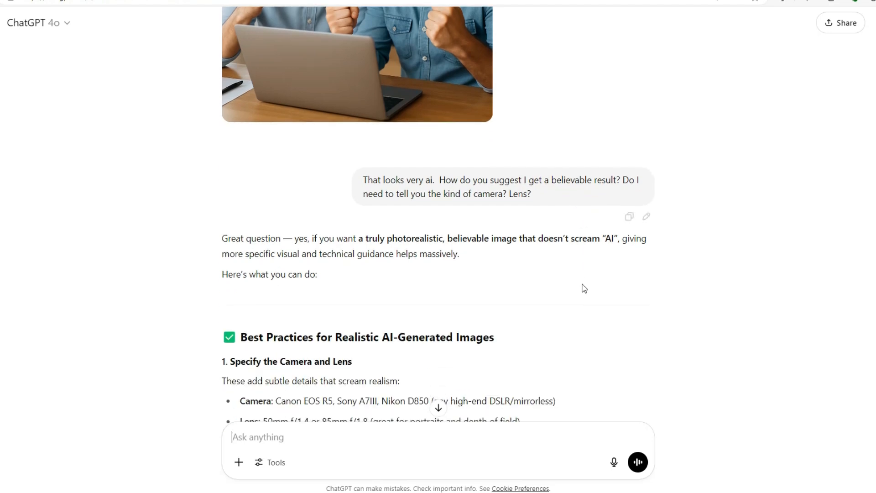
scroll(down, 3)
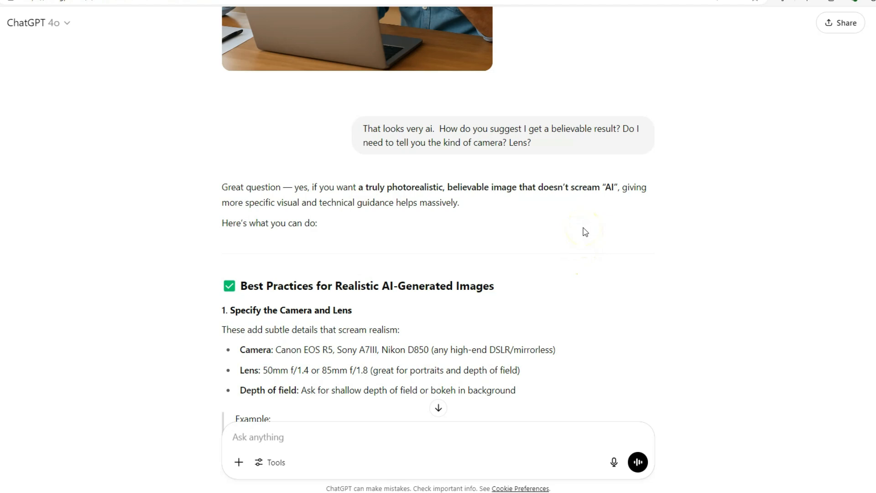
scroll(down, 3)
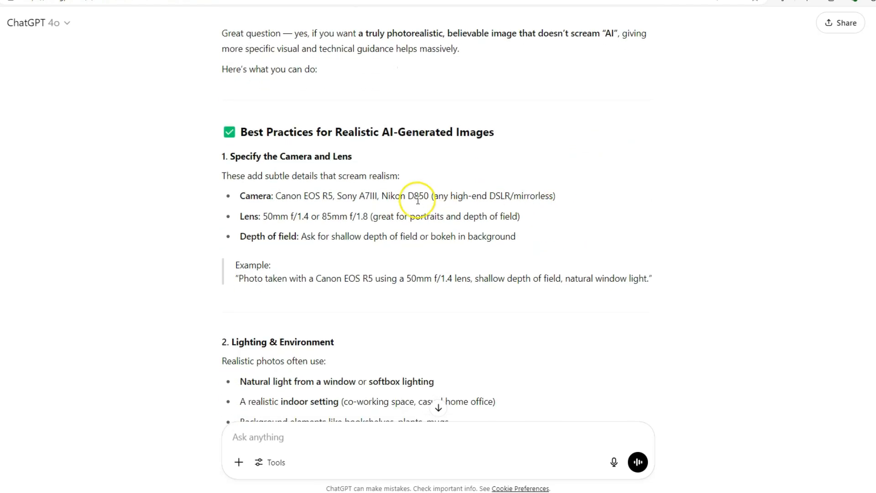
mouse_move(554, 225)
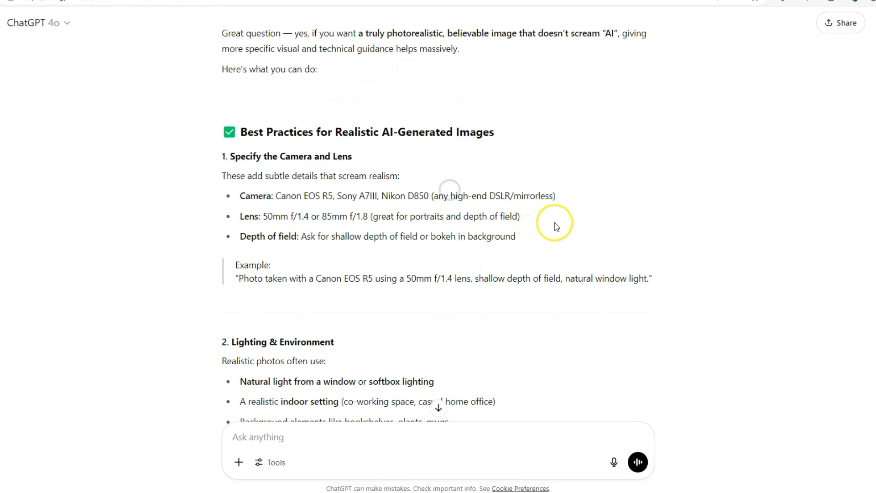
scroll(down, 3)
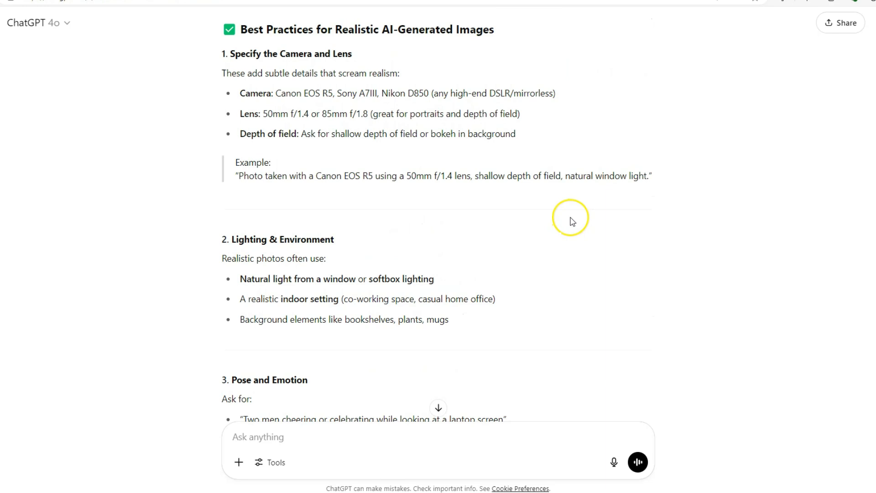
scroll(down, 3)
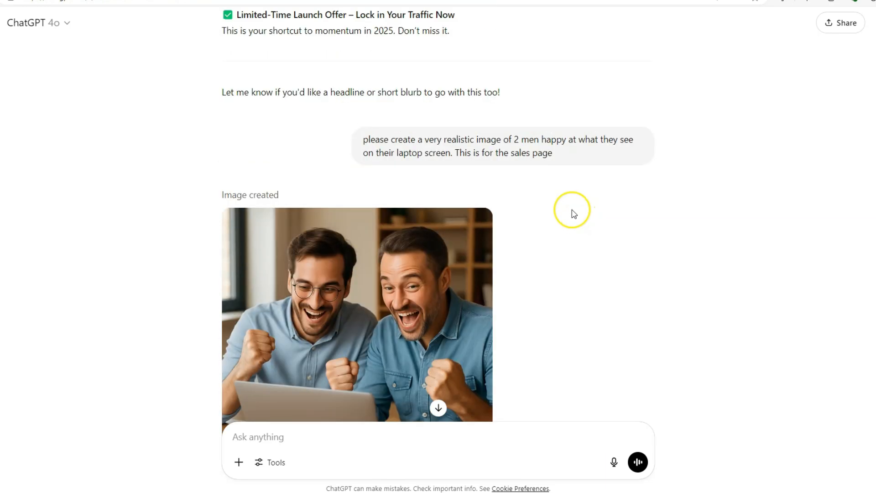
scroll(down, 3)
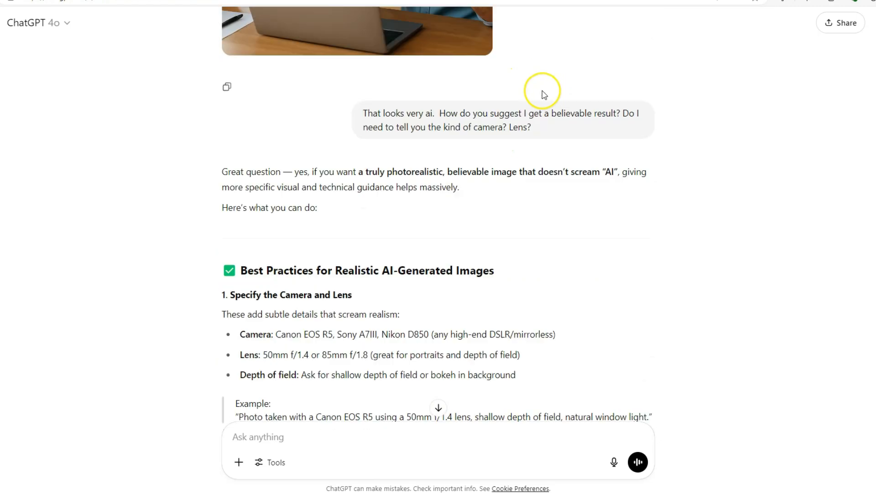
scroll(down, 3)
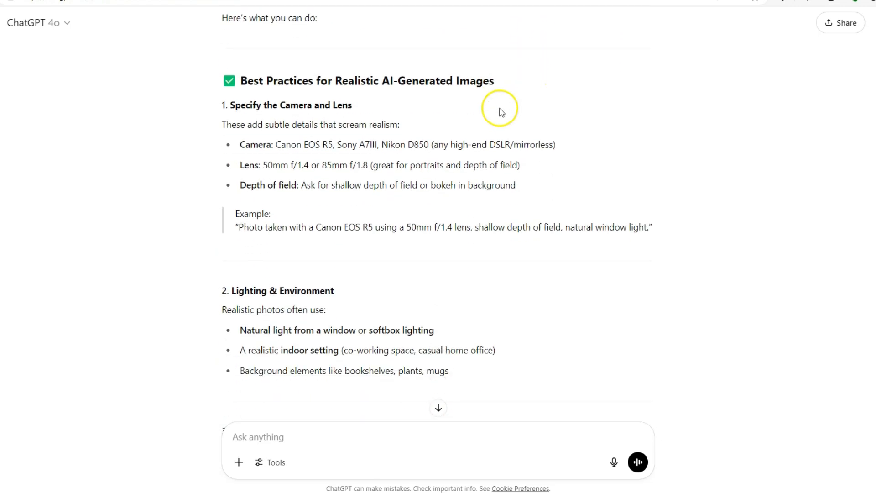
scroll(down, 3)
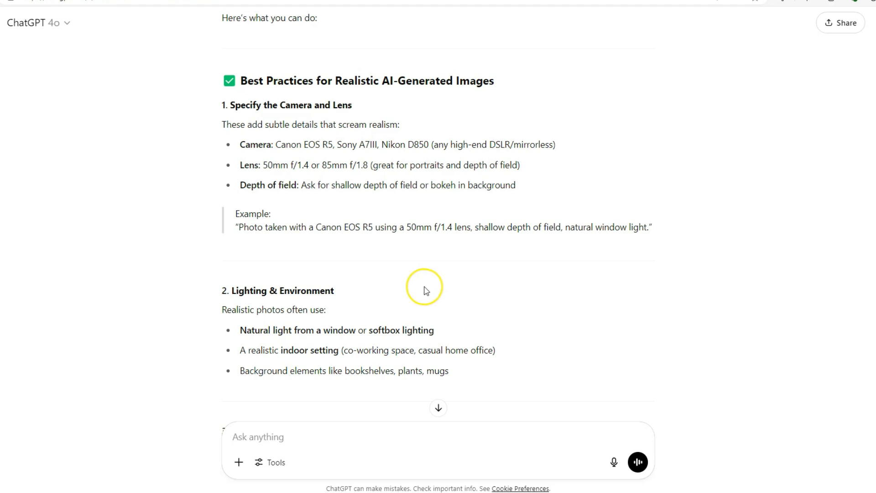
scroll(down, 3)
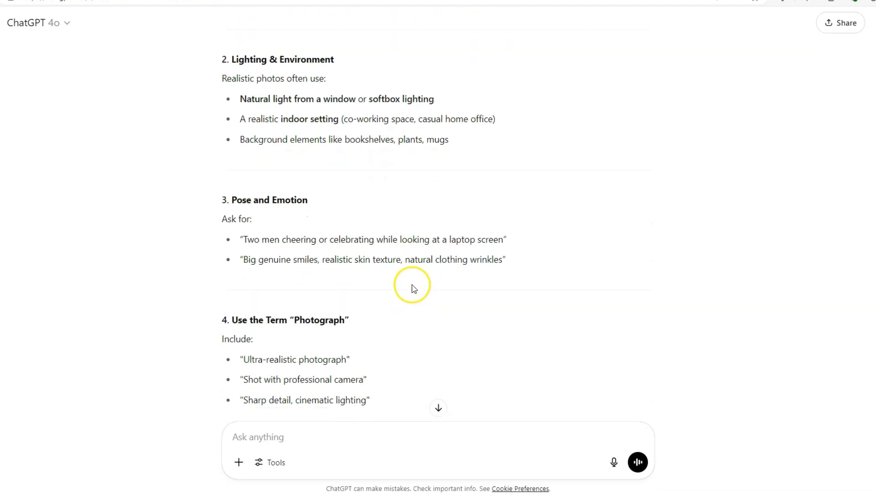
scroll(down, 3)
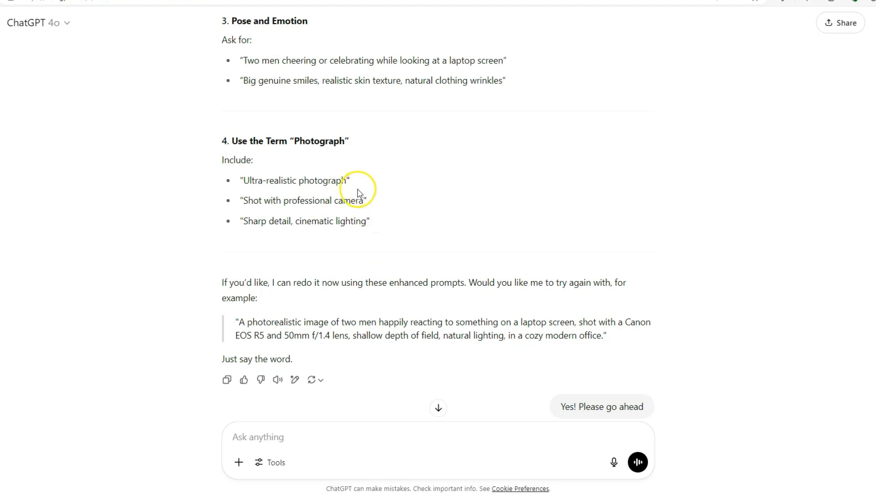
mouse_move(428, 206)
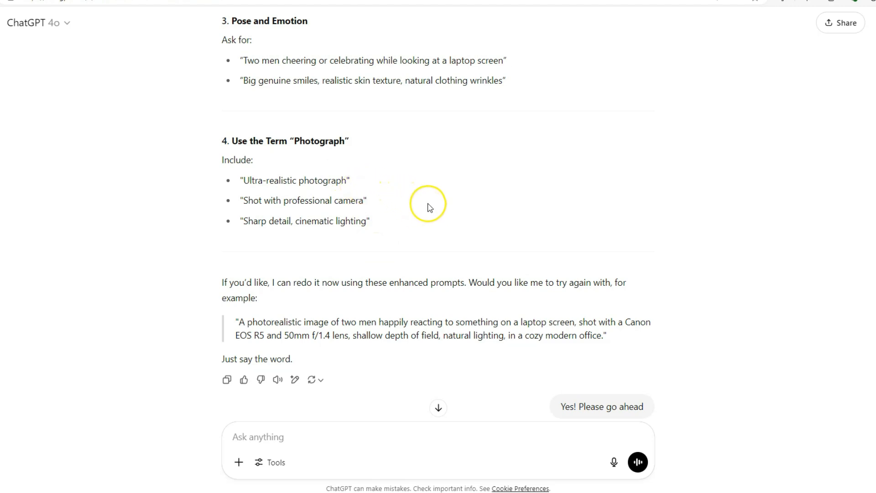
scroll(down, 3)
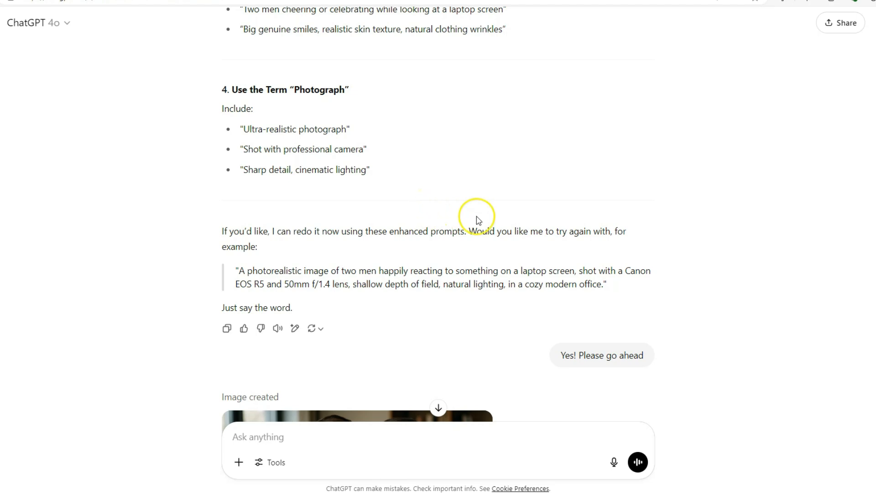
Scroll to the new photorealistic image of two men cheering at an Apple laptop.
scroll(down, 3)
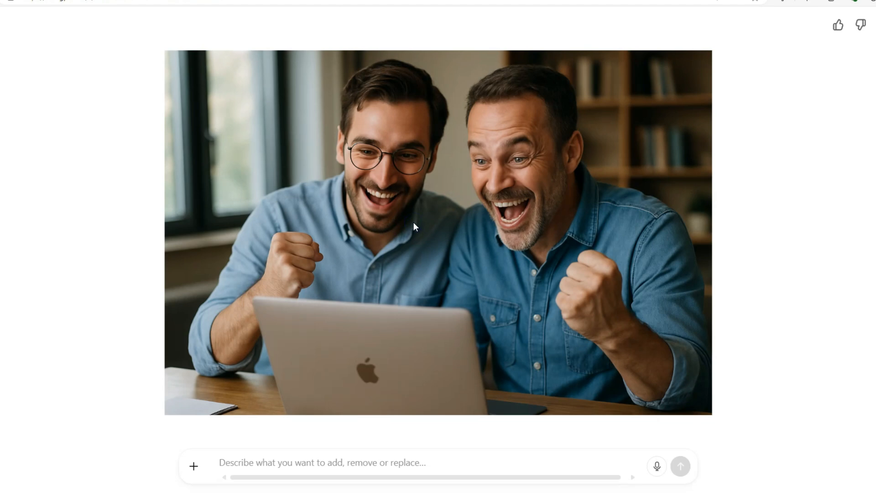
mouse_move(475, 203)
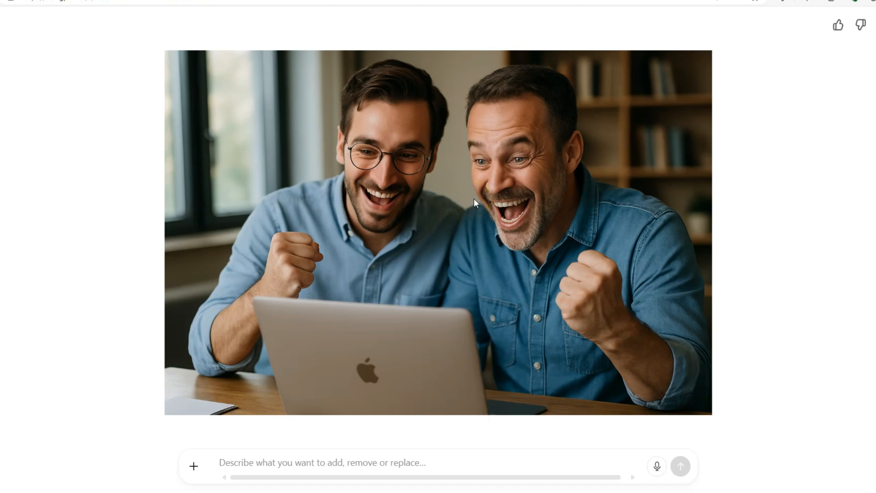
mouse_move(476, 206)
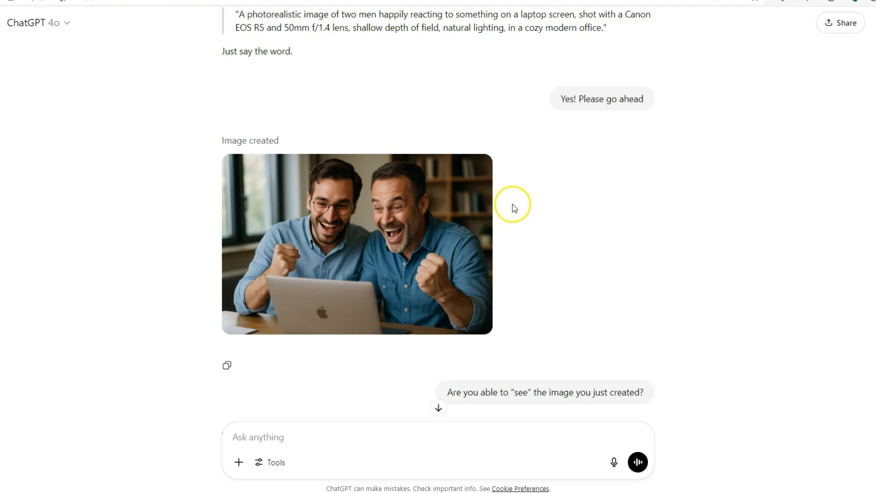
Scroll past the real-photography reply to the image of two diverse men laughing at a MacBook.
scroll(down, 3)
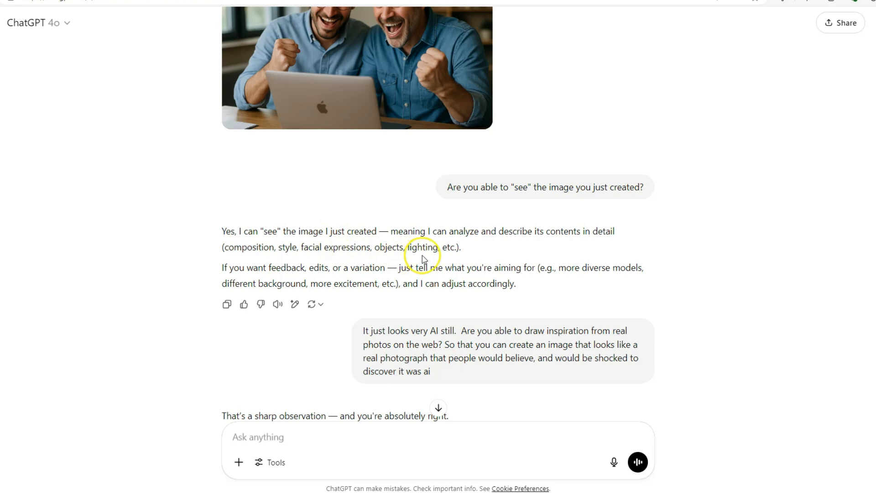
mouse_move(498, 251)
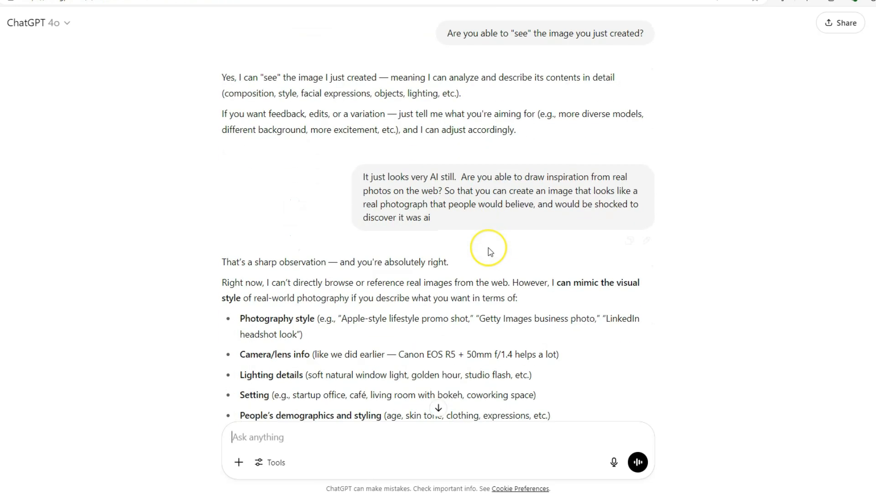
scroll(down, 3)
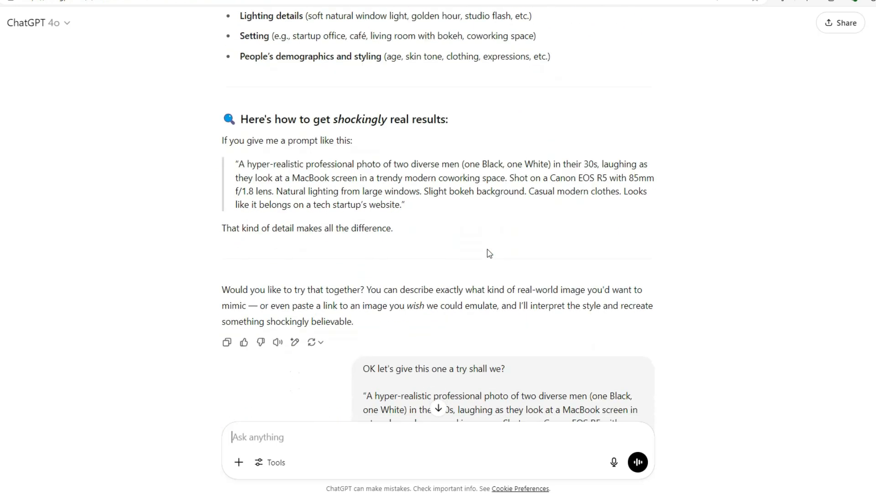
scroll(up, 3)
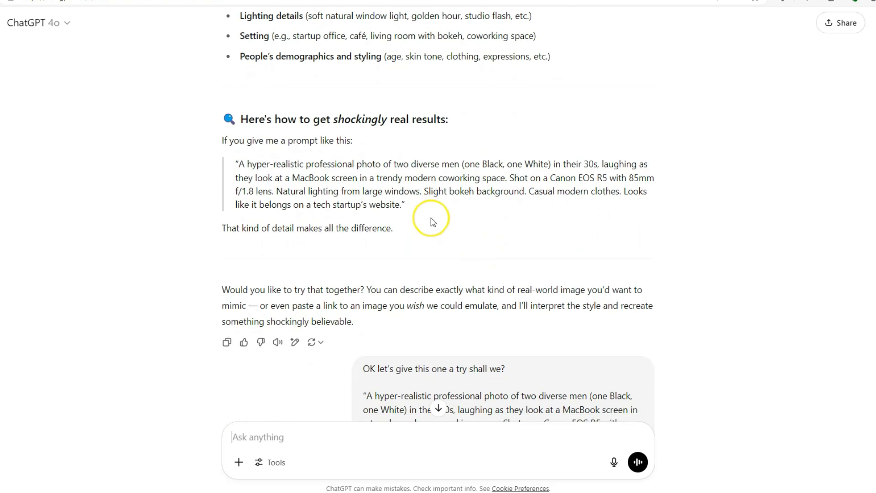
scroll(down, 3)
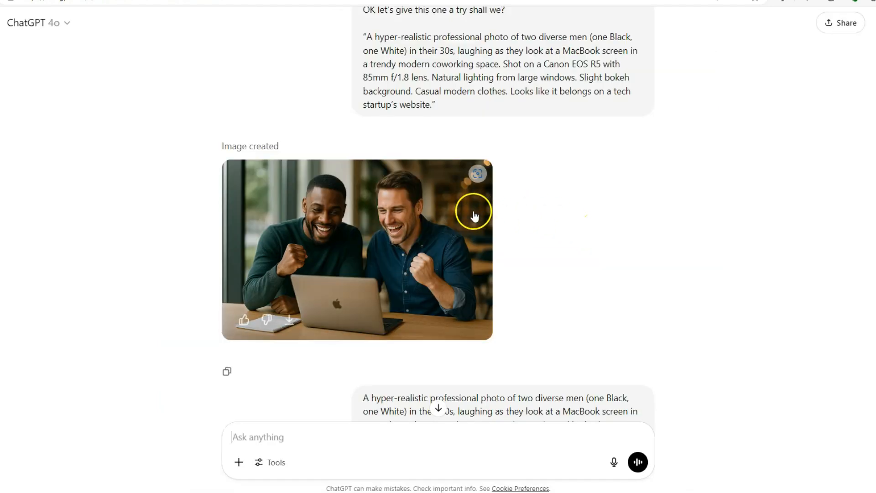
Scroll down to the candid 50s-men image and the question about it looking AI-made.
scroll(down, 3)
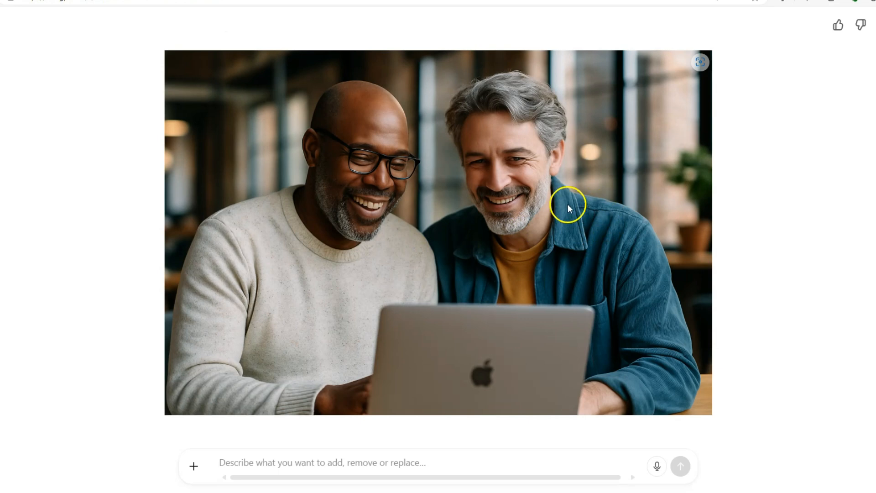
mouse_move(463, 151)
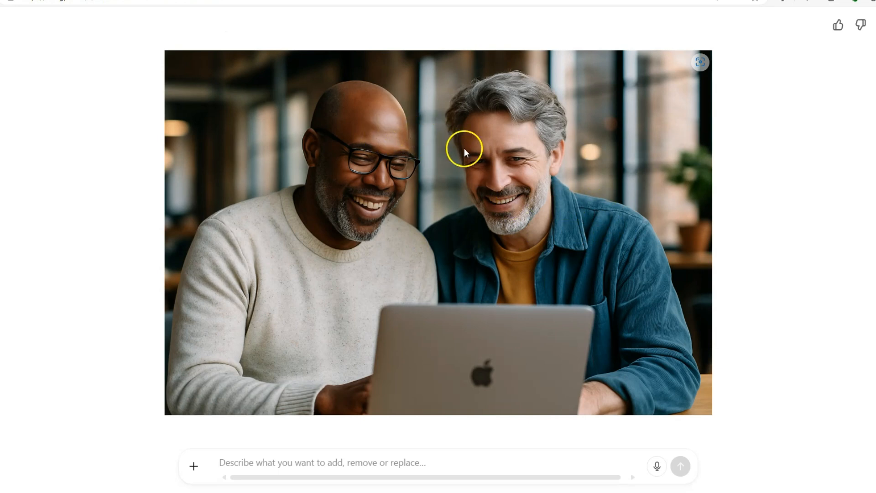
mouse_move(560, 214)
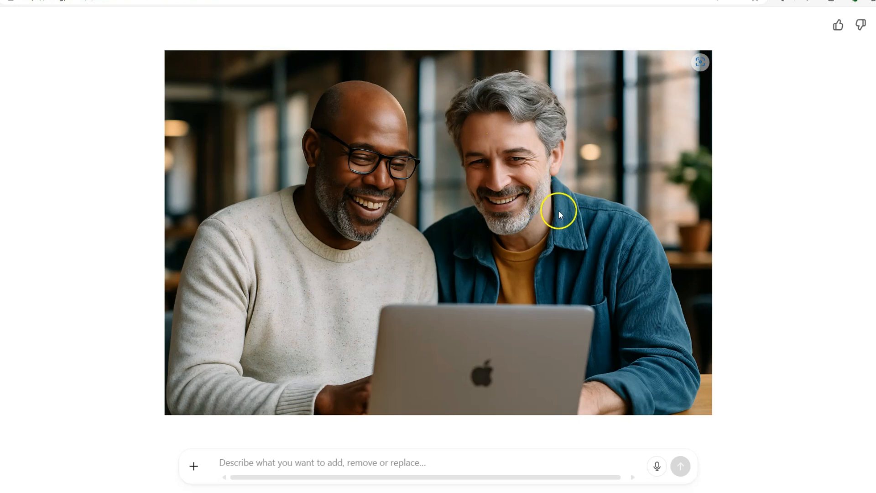
mouse_move(432, 179)
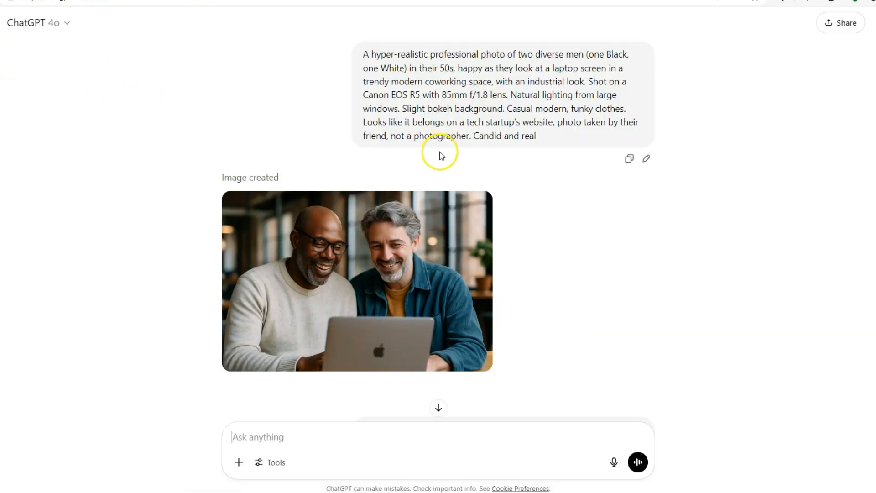
scroll(down, 3)
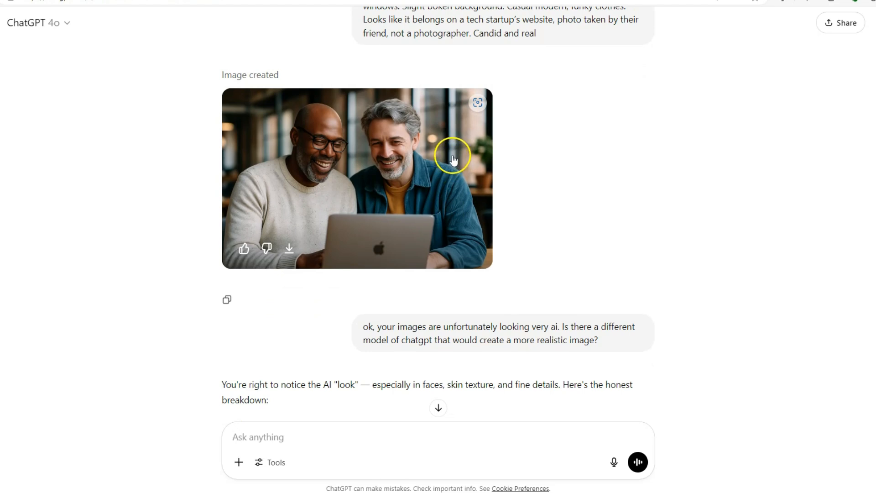
mouse_move(457, 161)
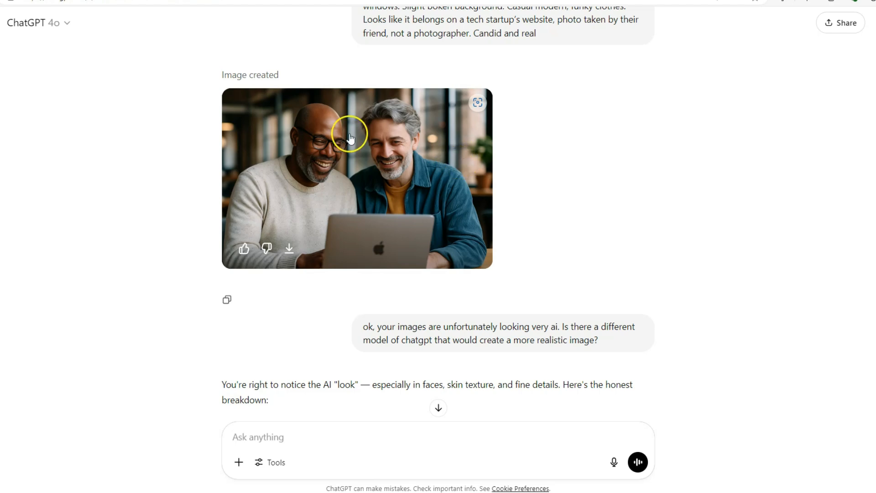
click(35, 23)
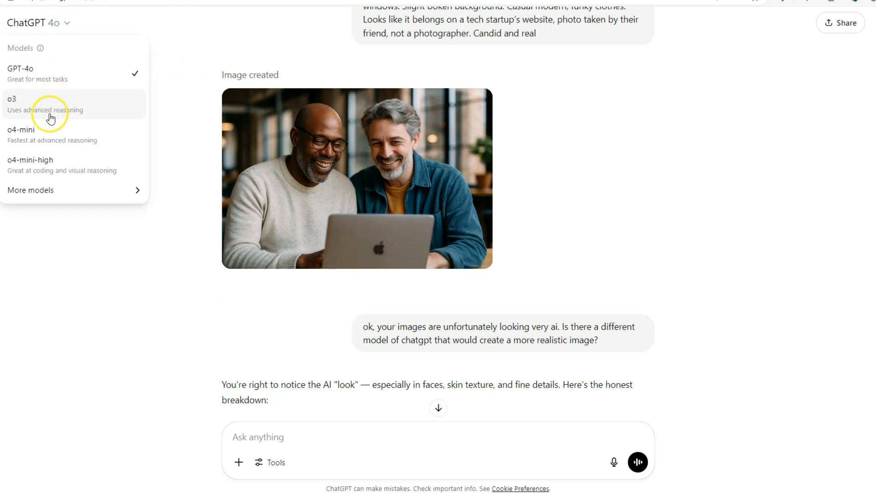
click(31, 190)
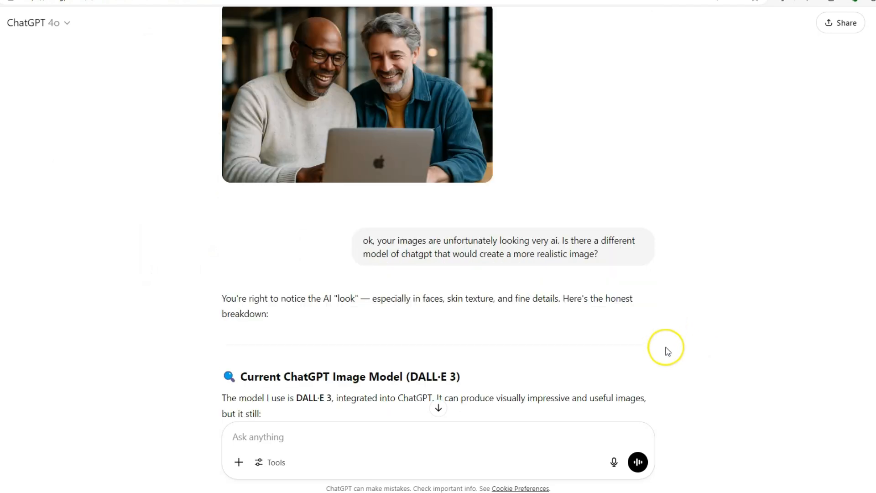
Browse the Midjourney two-men-at-laptops photos, then zoom out and close the detail view.
scroll(down, 3)
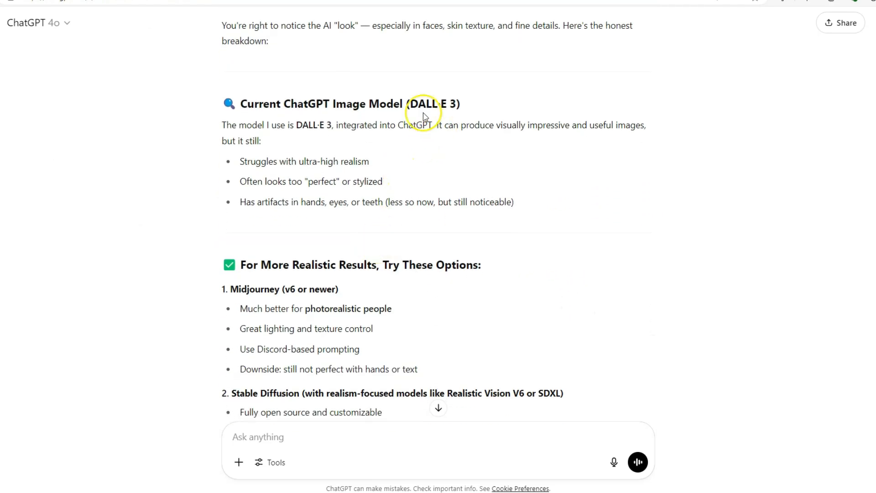
scroll(down, 3)
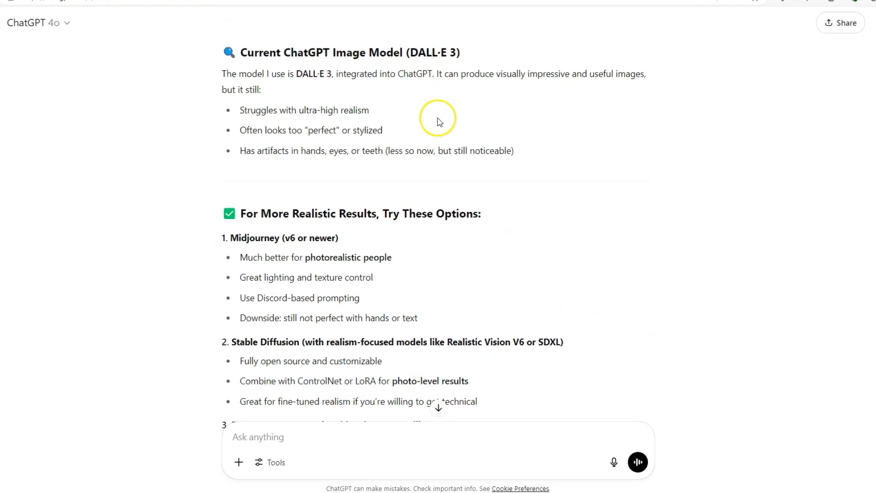
scroll(down, 3)
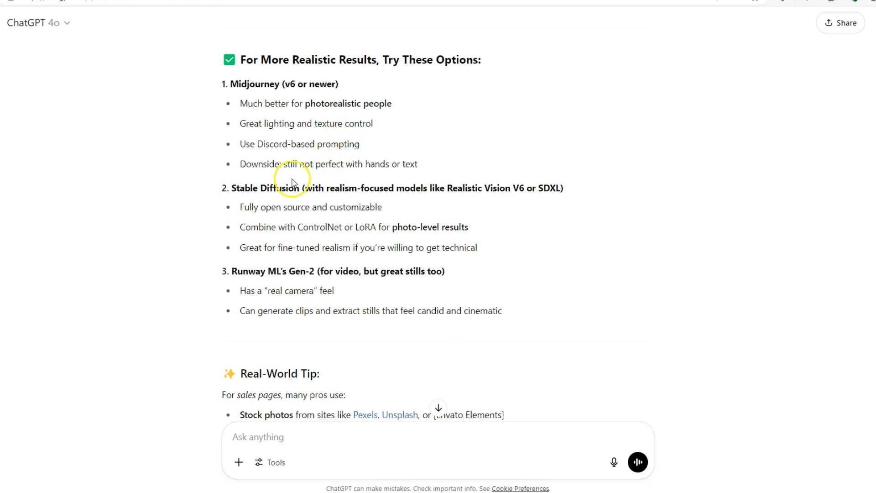
scroll(up, 3)
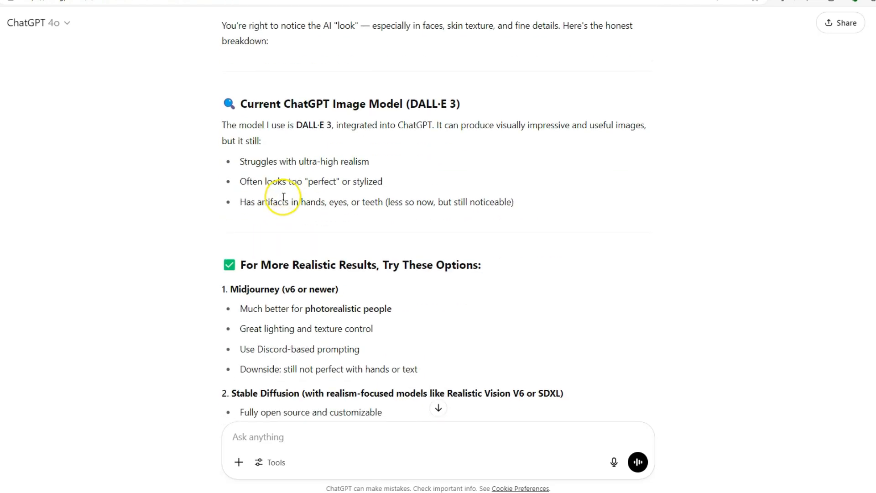
scroll(down, 3)
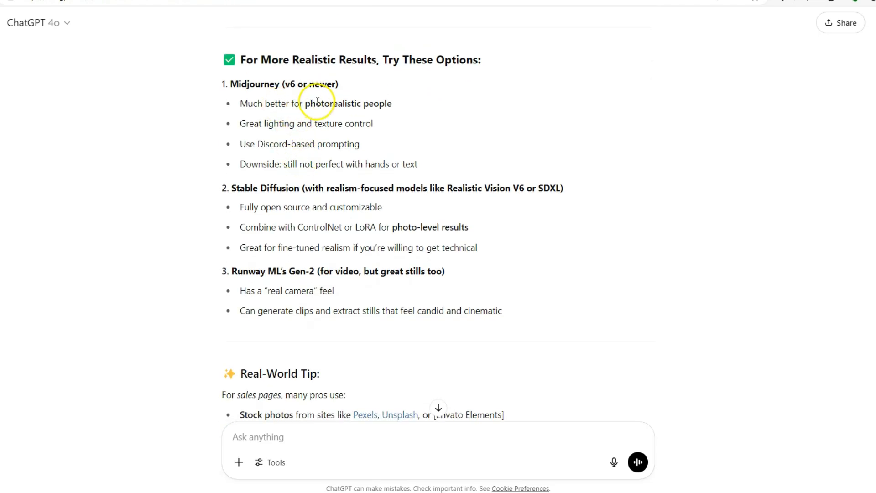
scroll(down, 3)
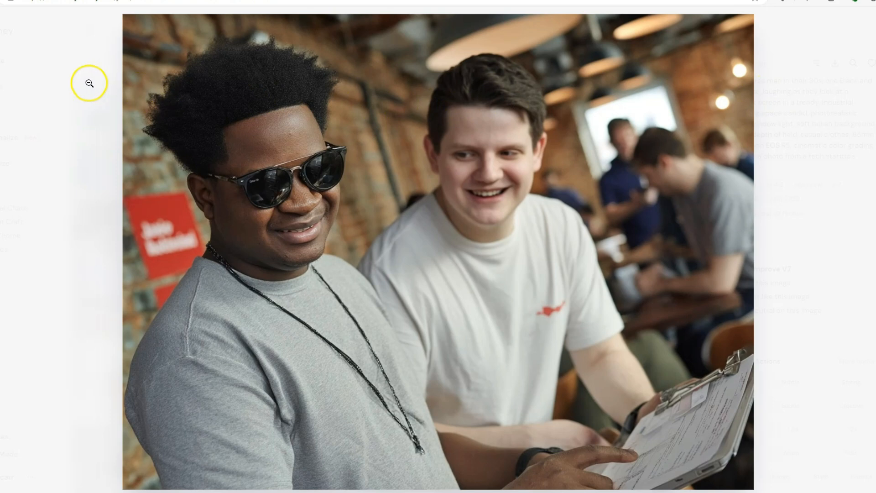
click(89, 83)
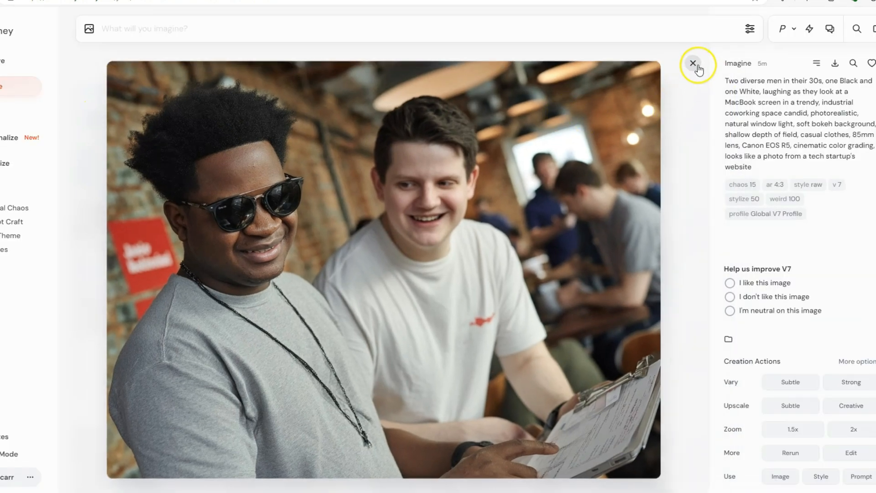
click(692, 63)
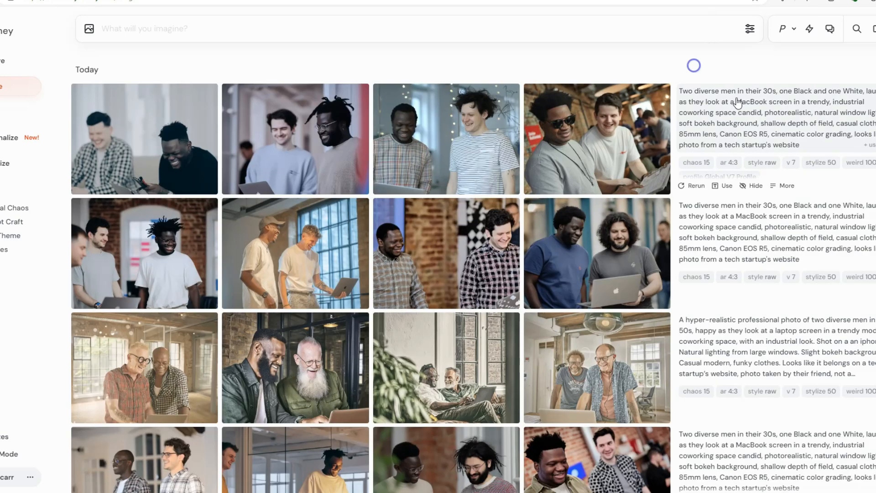
Scroll to the older v6.1 results and open the laughing dreadlocked men photo.
scroll(down, 3)
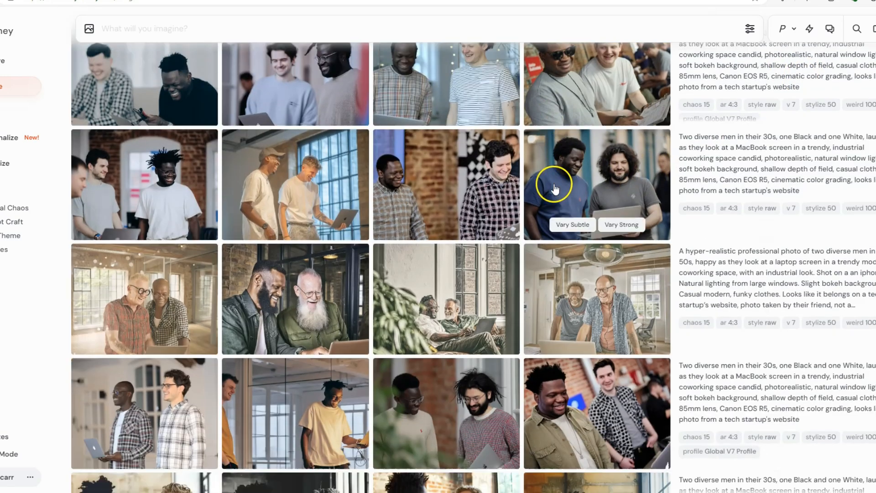
scroll(down, 3)
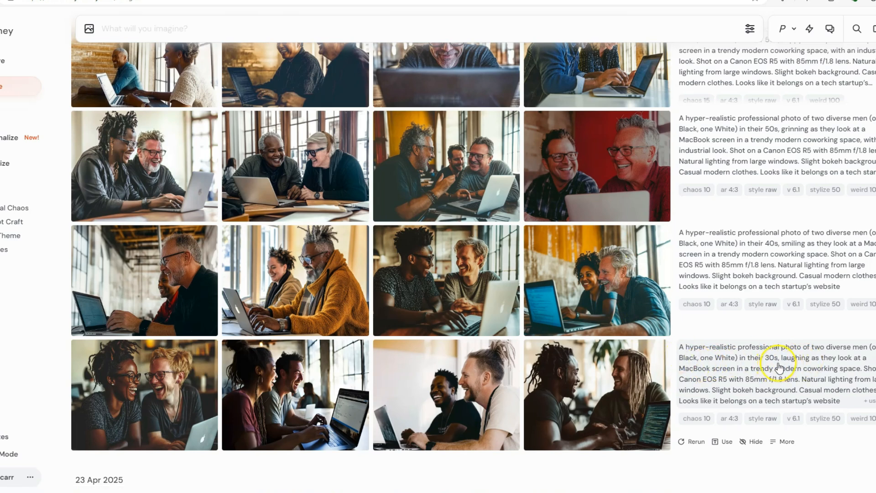
mouse_move(741, 358)
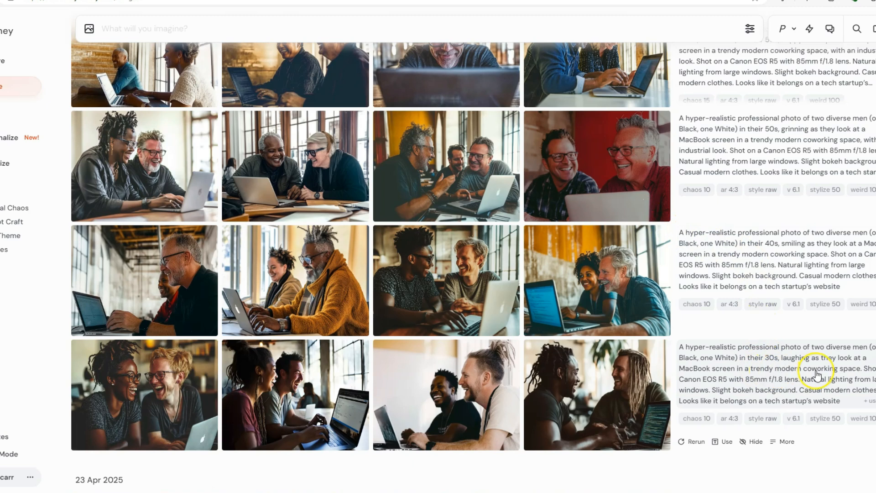
mouse_move(617, 380)
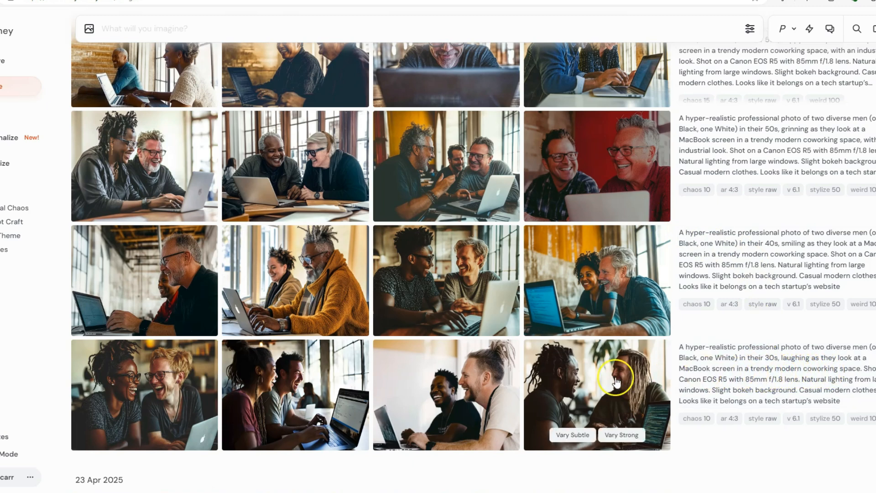
click(596, 394)
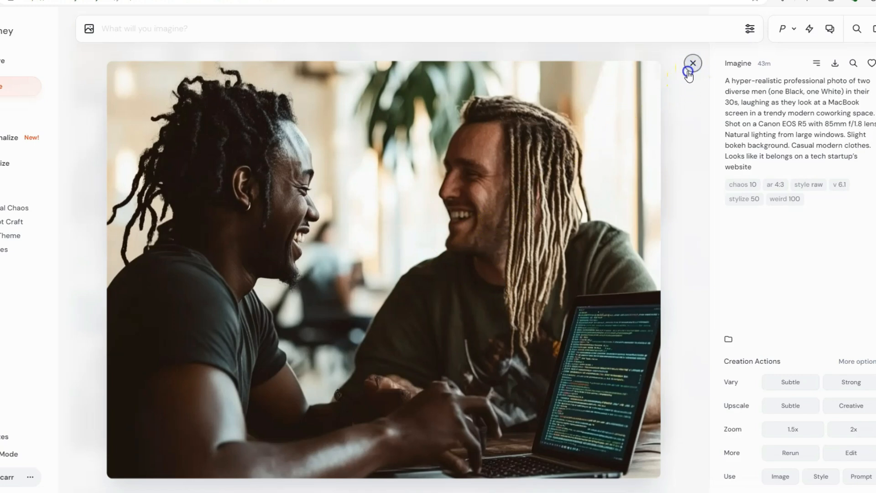
Close the laughing-men photo detail views and scroll the gallery of older diverse pairs.
click(692, 62)
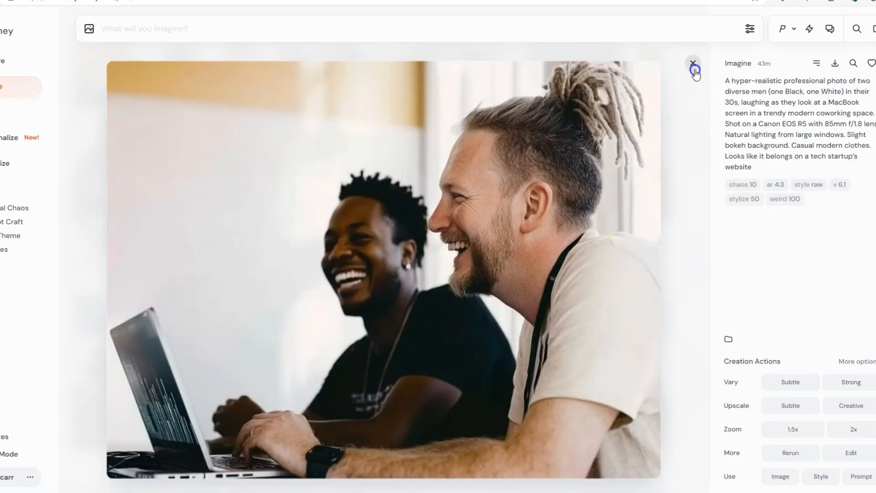
click(693, 62)
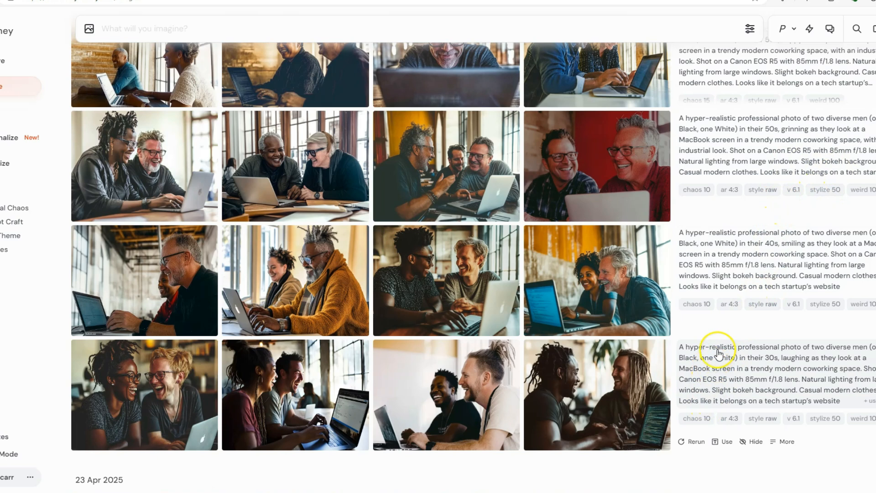
scroll(down, 3)
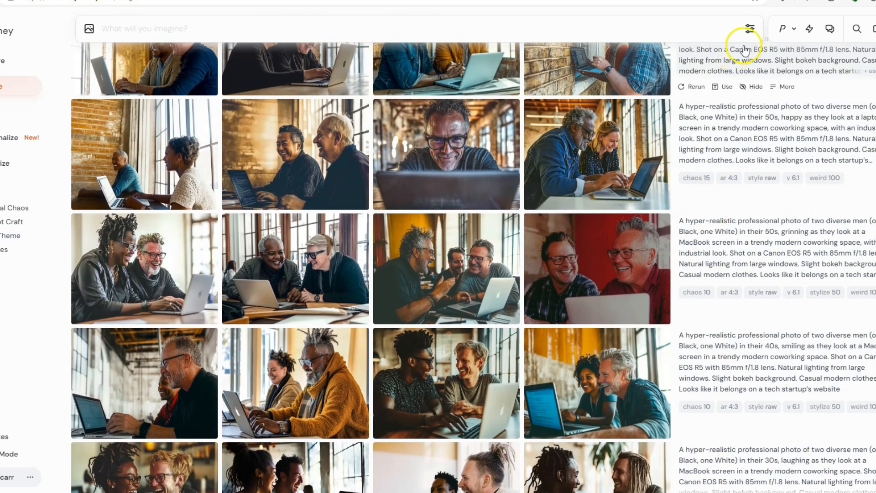
Show the image settings: 4:3 landscape size, Raw mode and version 7.
click(748, 29)
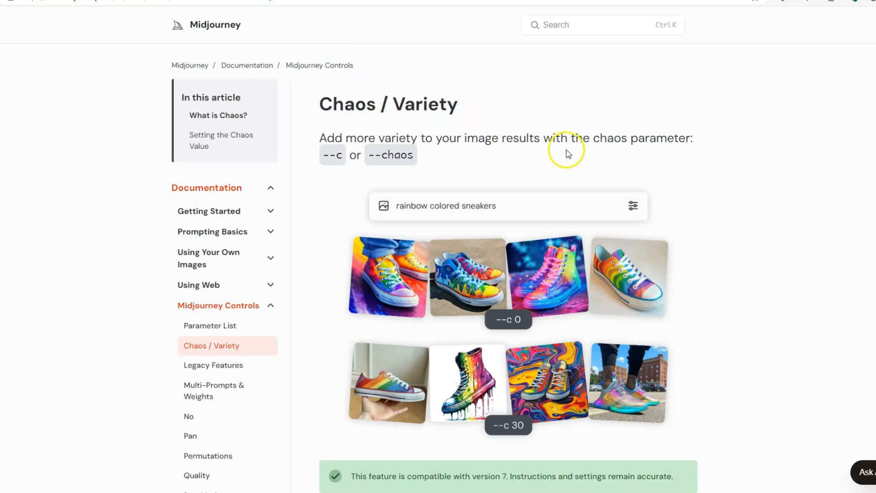
scroll(down, 3)
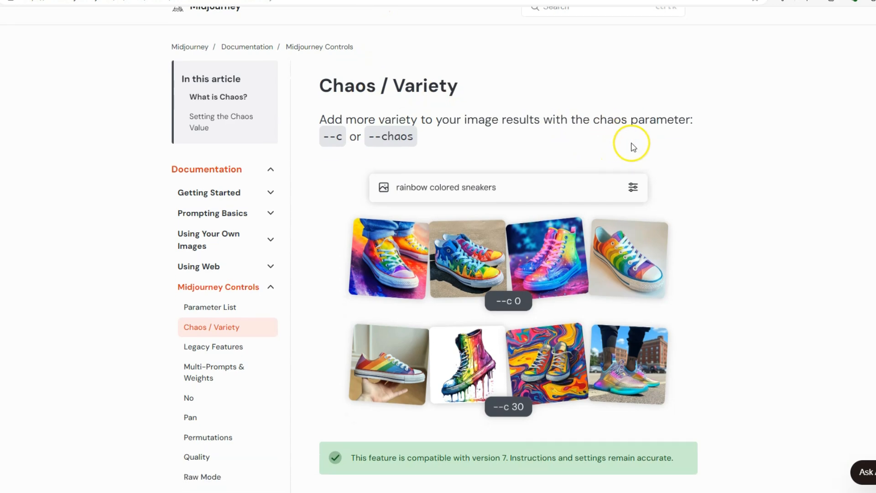
scroll(down, 3)
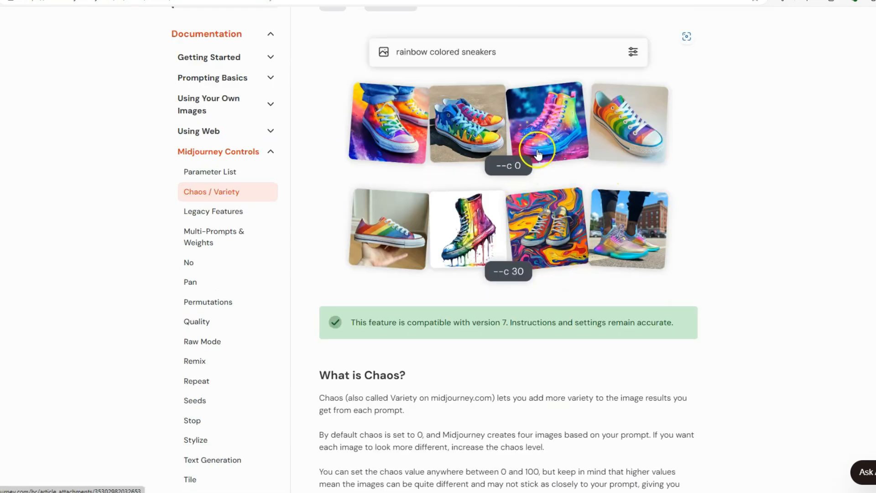
mouse_move(574, 124)
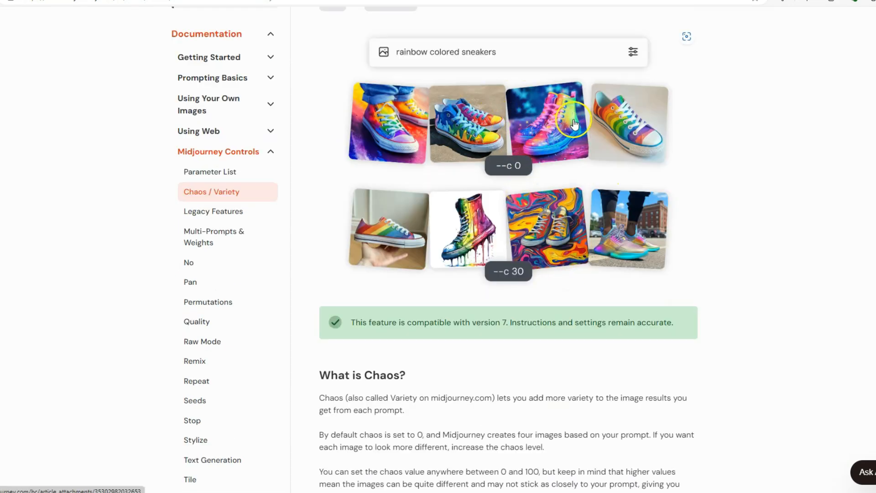
mouse_move(627, 240)
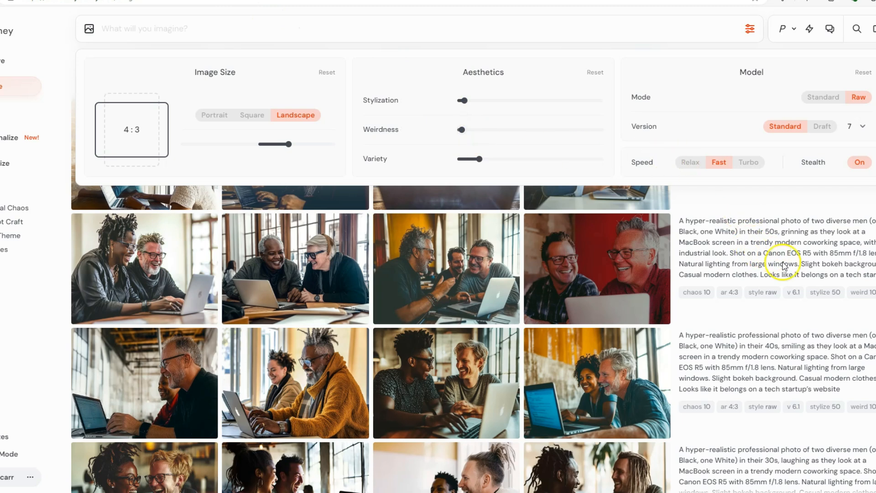
mouse_move(849, 386)
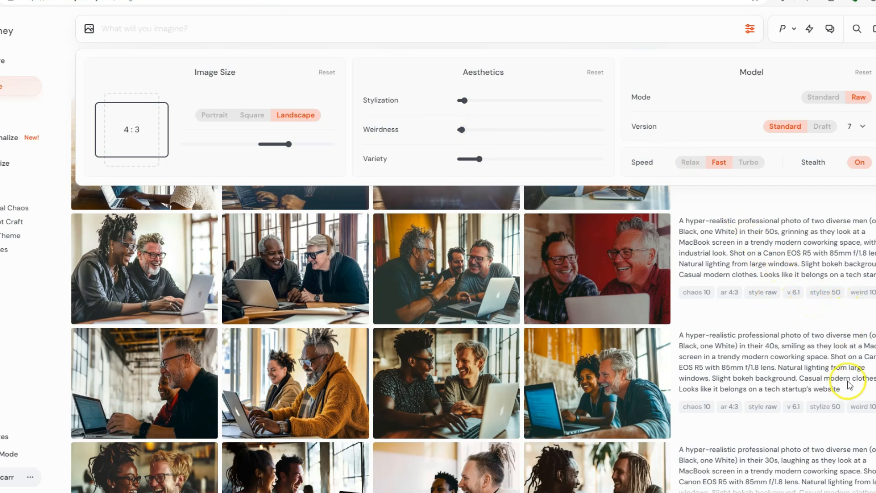
mouse_move(743, 324)
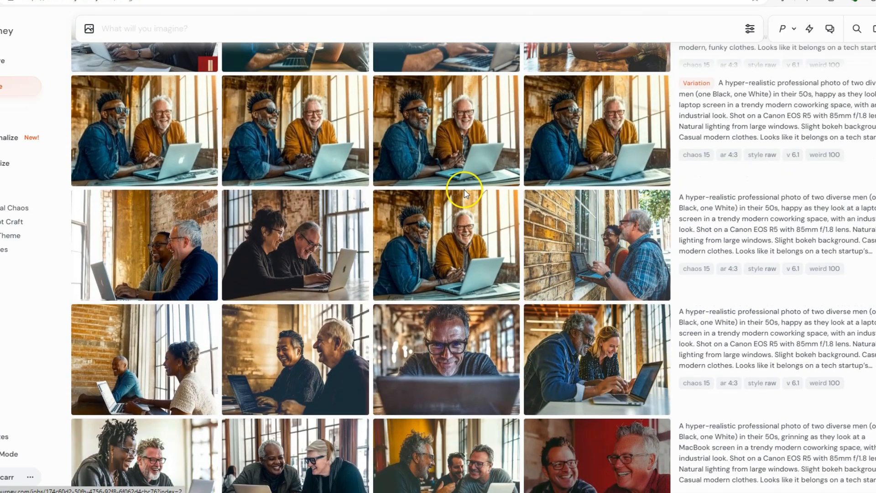
Open the chaos 15, weird 100 Variation photo of a smiling man in glasses.
click(446, 359)
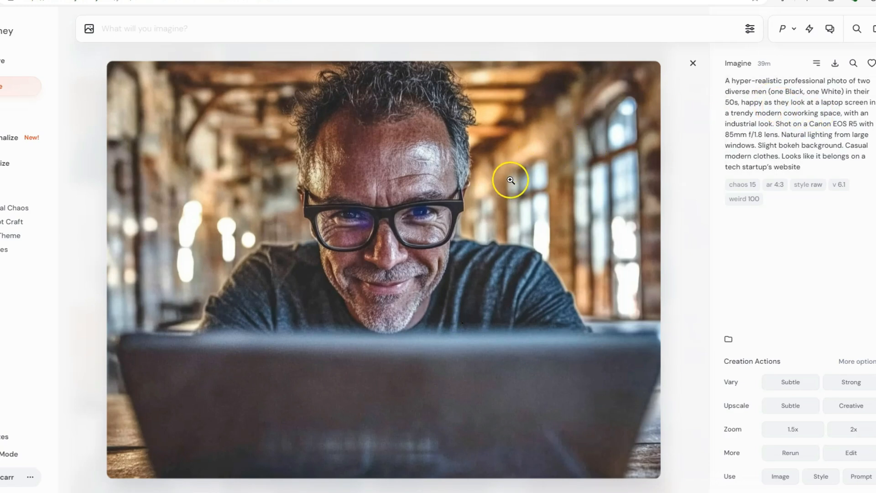
View the variation of the two laughing men, then close the lightbox and scroll down the gallery.
click(692, 62)
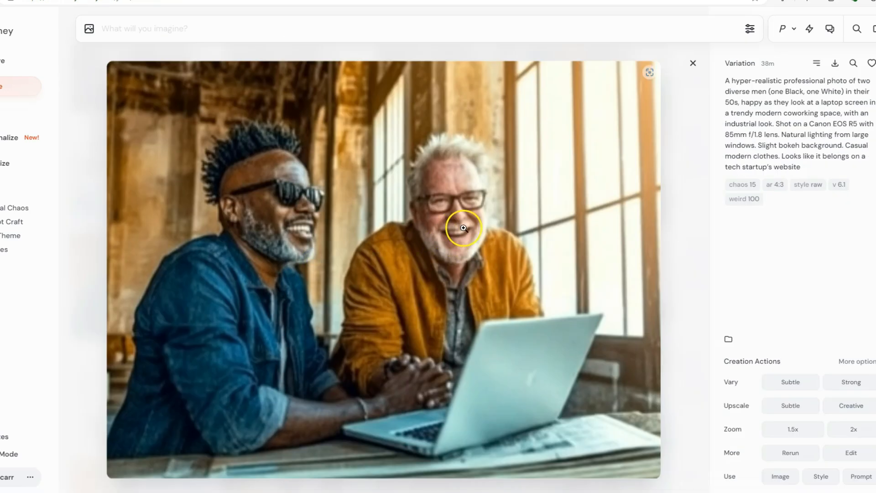
click(692, 63)
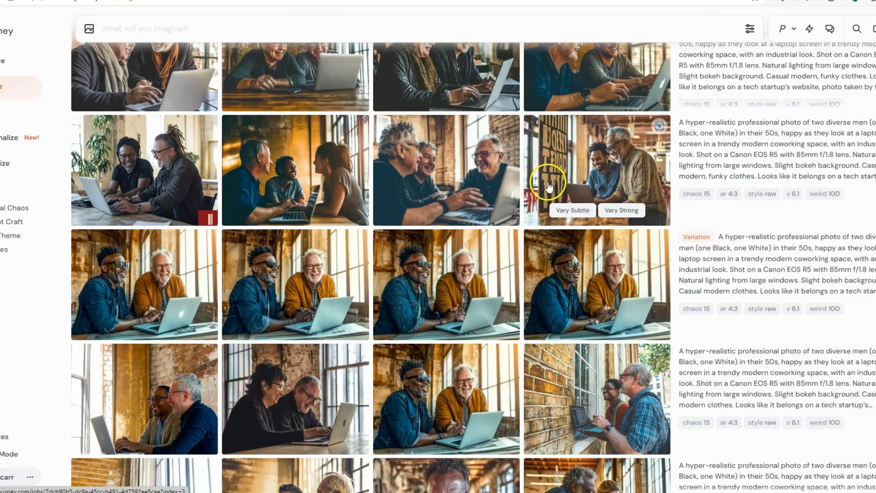
mouse_move(430, 383)
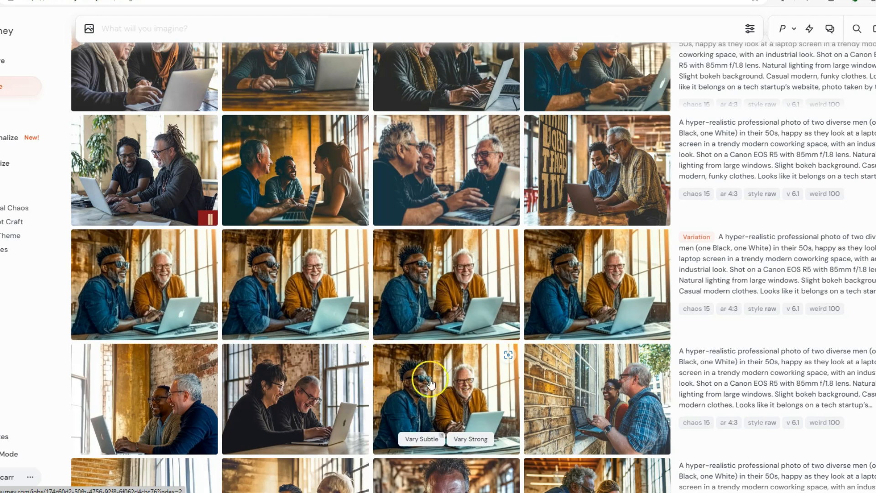
mouse_move(450, 279)
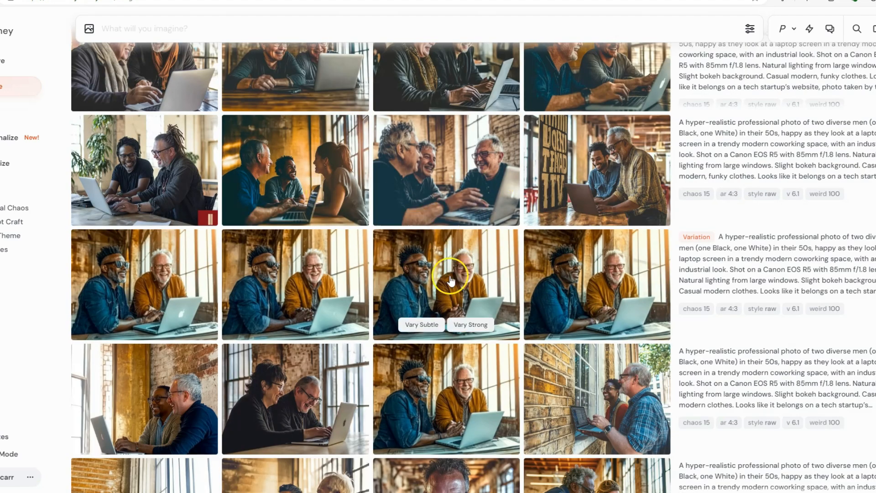
mouse_move(539, 264)
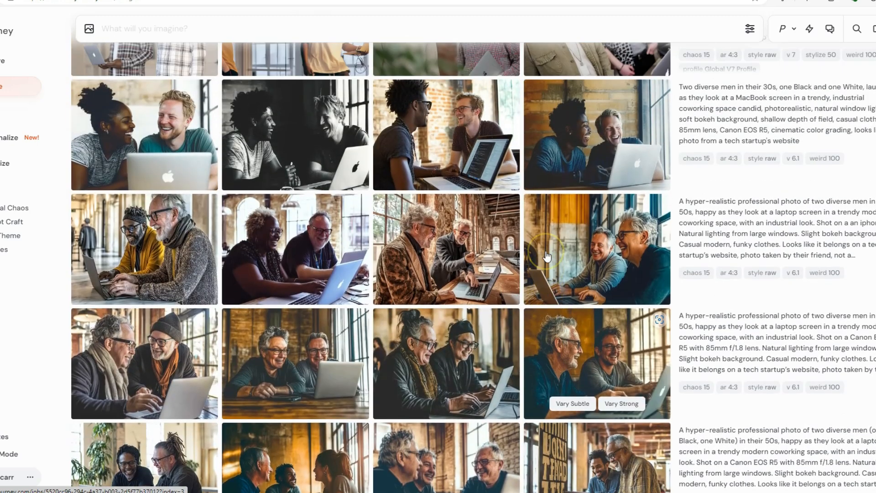
scroll(down, 3)
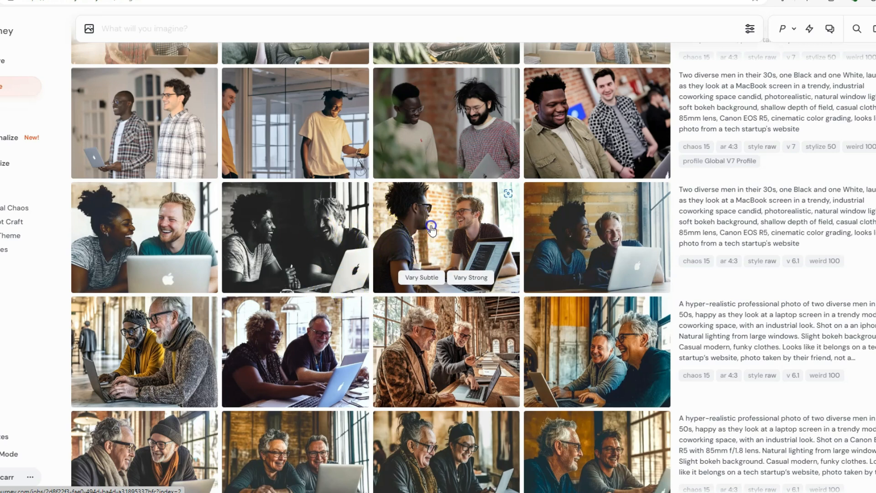
click(445, 237)
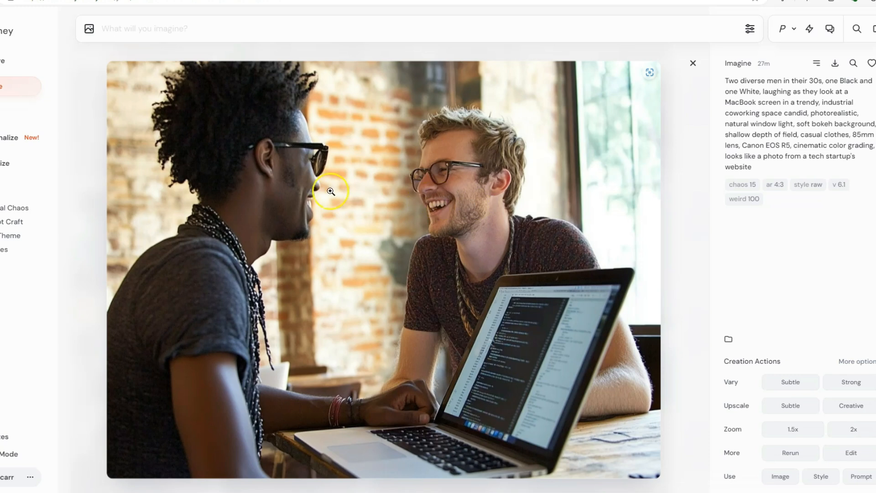
click(692, 63)
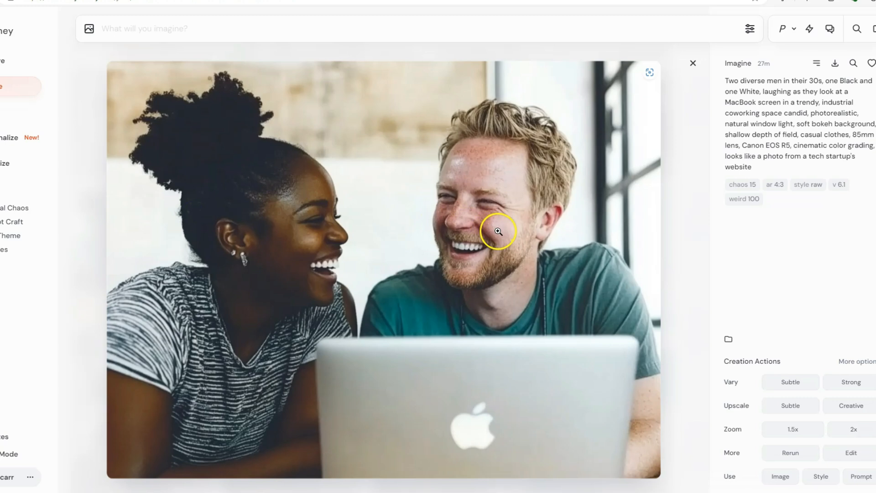
click(692, 63)
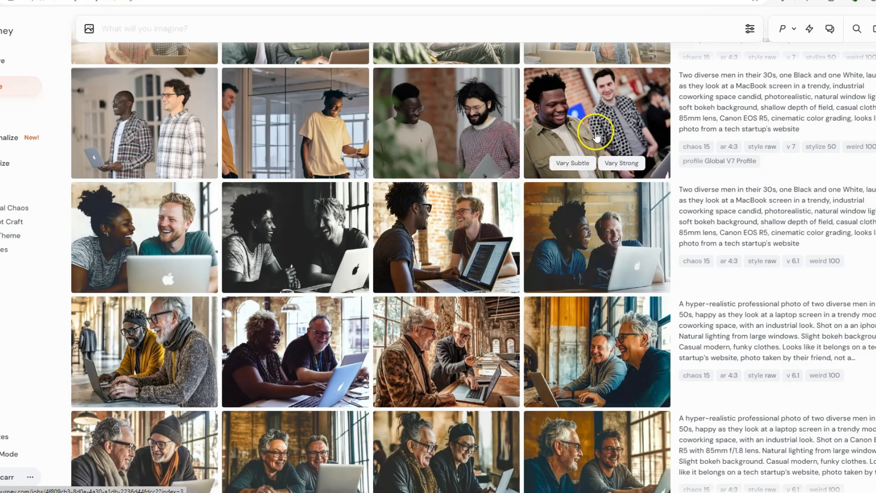
Enlarge the Global V7 Profile photo of two men and show its 4:3, Raw, version 7 settings.
click(597, 122)
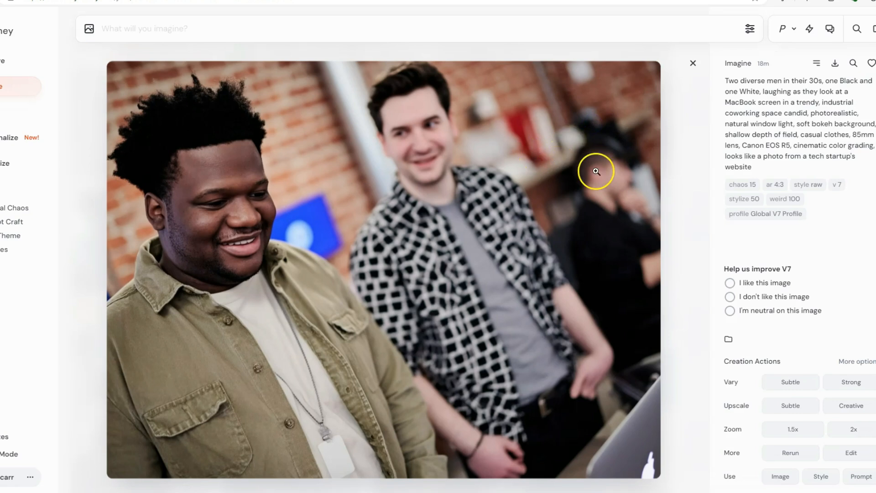
mouse_move(796, 187)
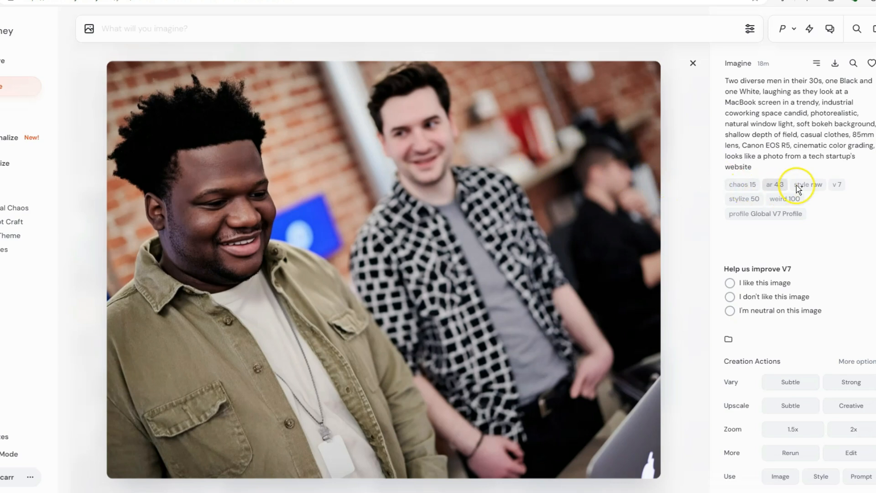
mouse_move(826, 191)
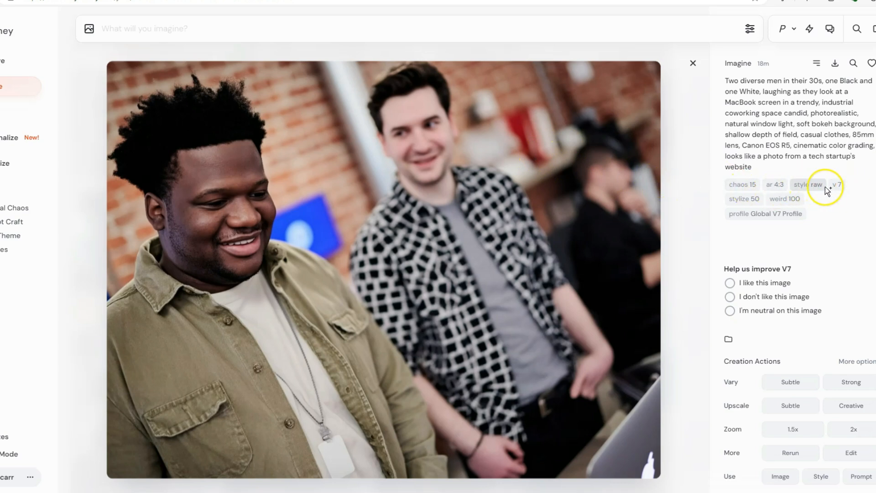
mouse_move(836, 184)
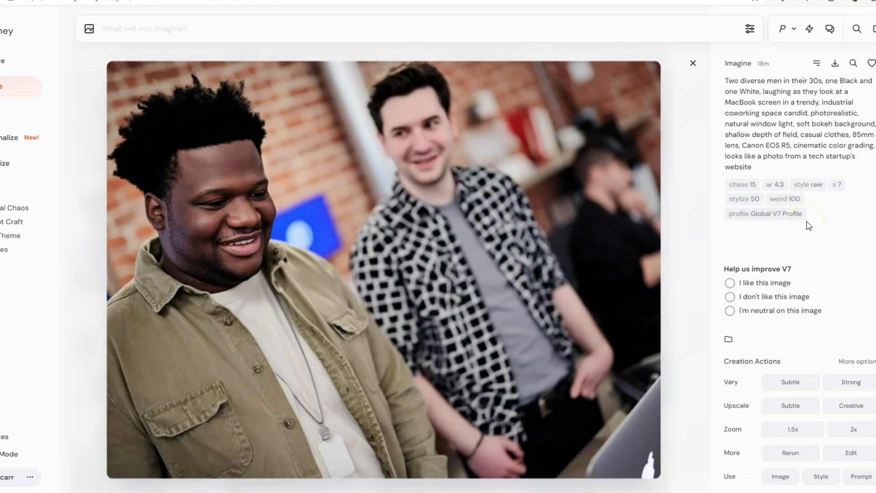
click(750, 28)
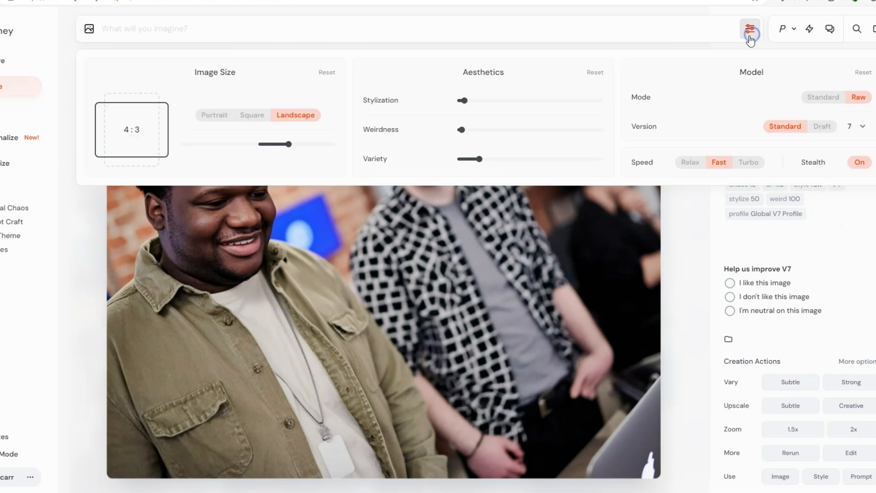
Expand the Version dropdown listing models 7, 6.1, 6, 5.2, 5.1 and niji 6.
click(855, 126)
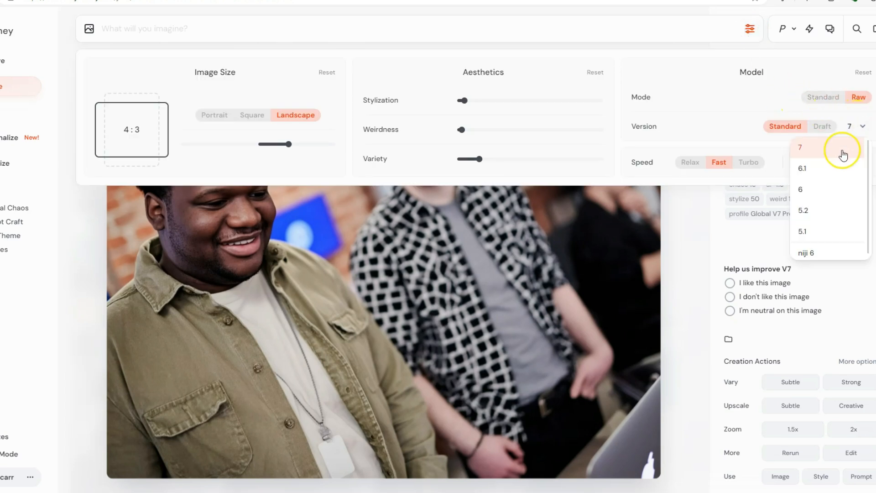
mouse_move(765, 152)
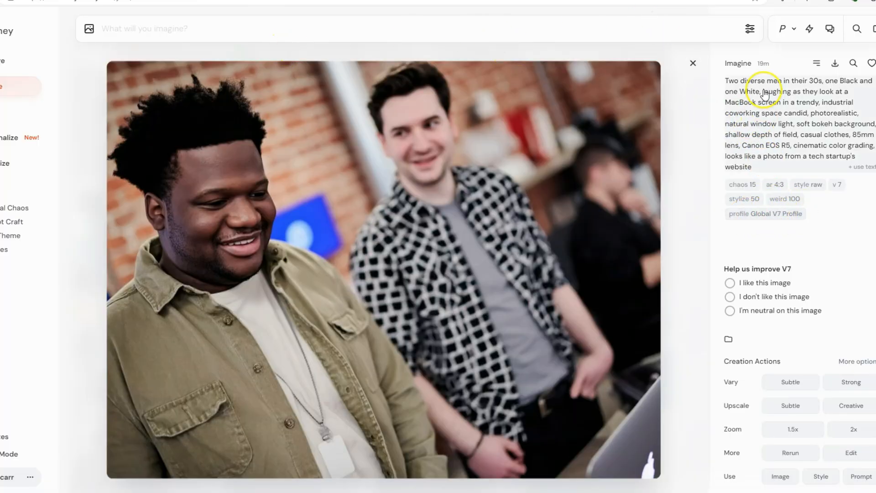
mouse_move(323, 41)
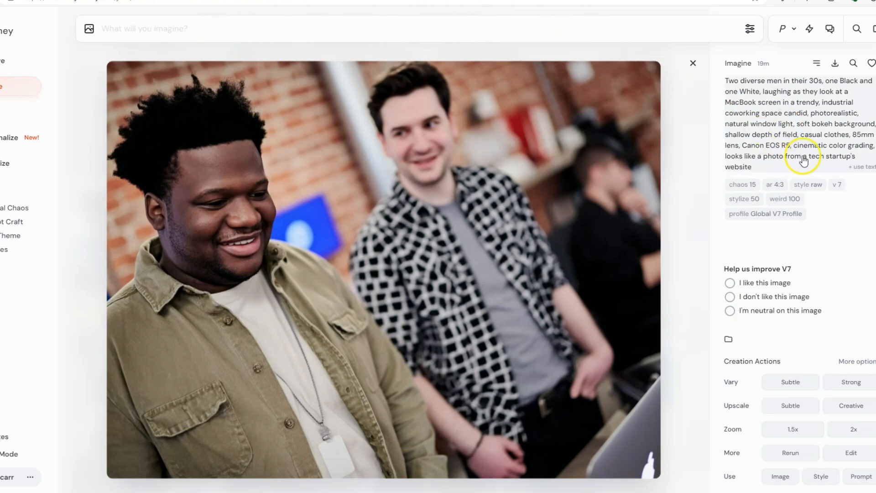
mouse_move(775, 216)
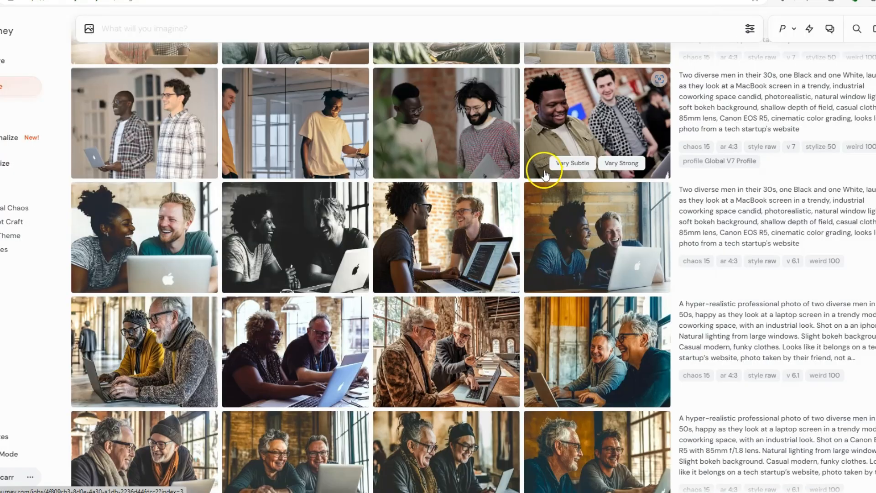
scroll(down, 3)
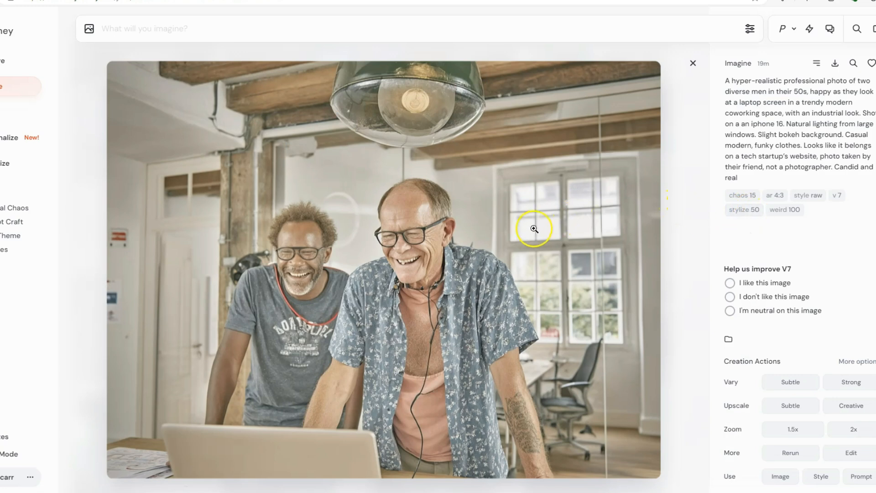
click(693, 63)
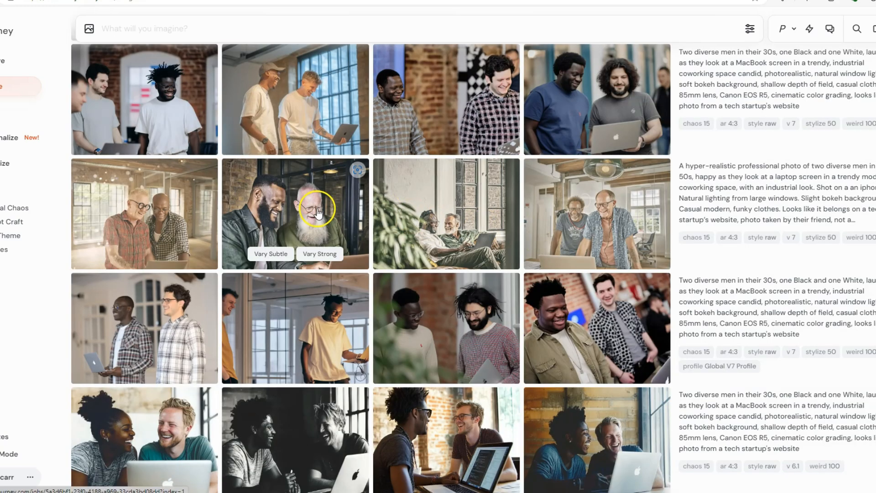
click(294, 213)
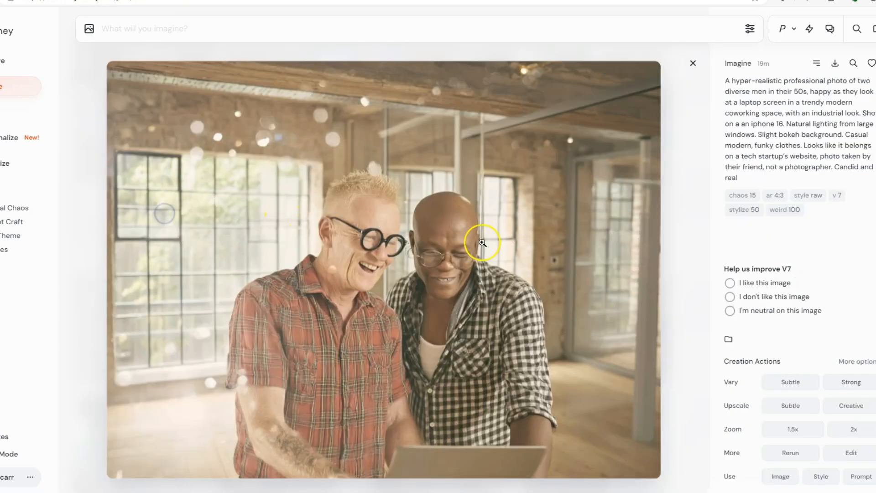
click(693, 62)
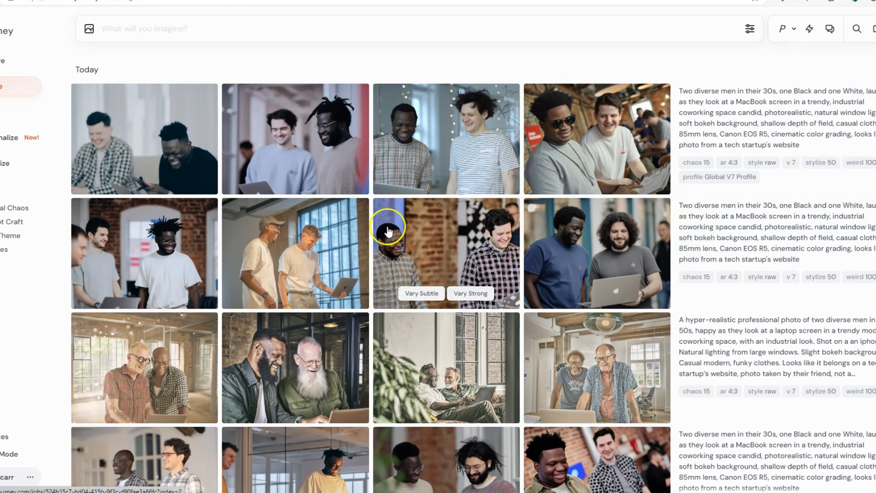
mouse_move(604, 241)
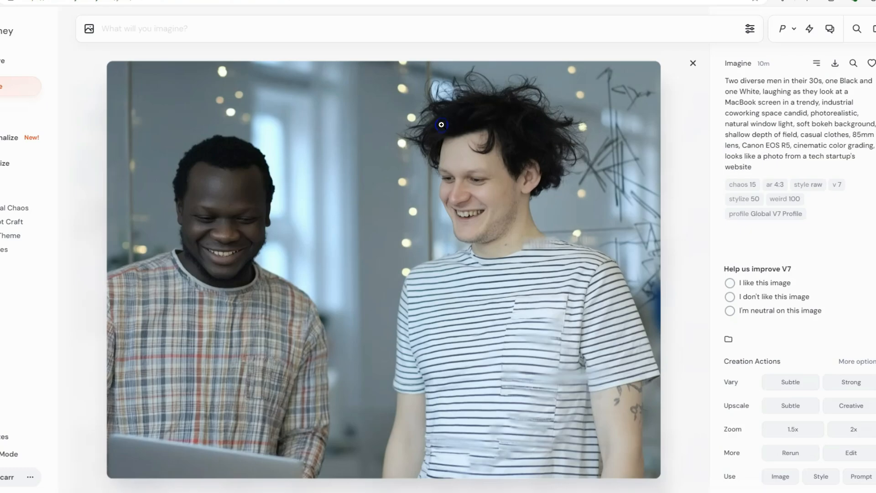
Advance to the next image in the Today batch.
click(692, 63)
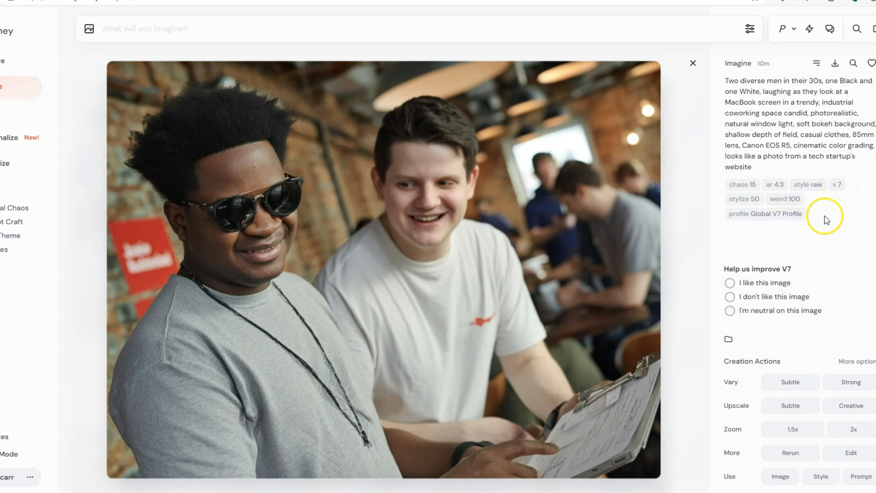
mouse_move(829, 221)
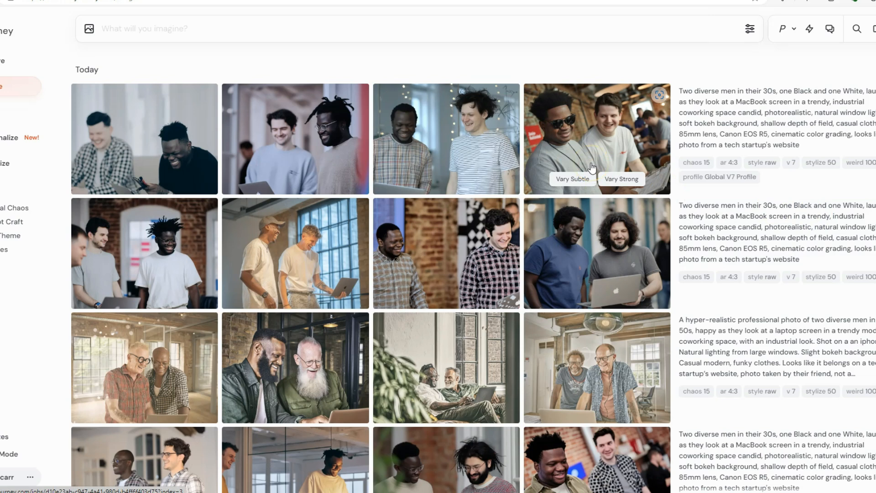
mouse_move(431, 148)
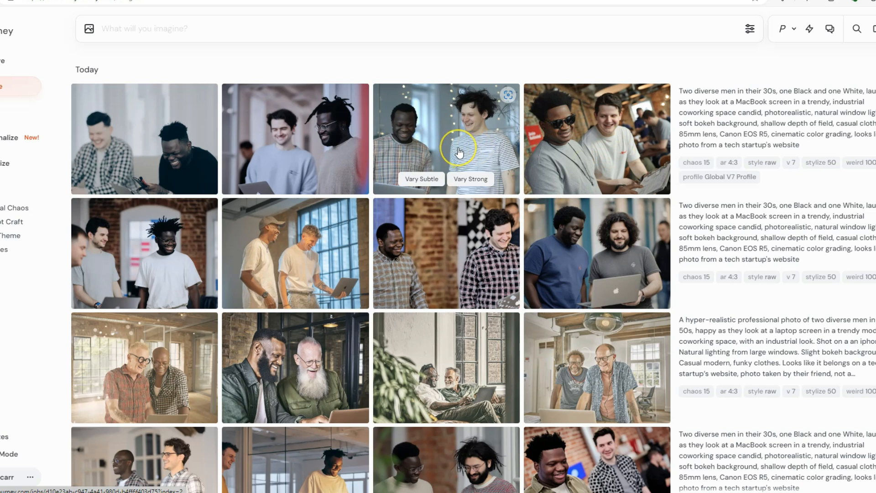
mouse_move(458, 182)
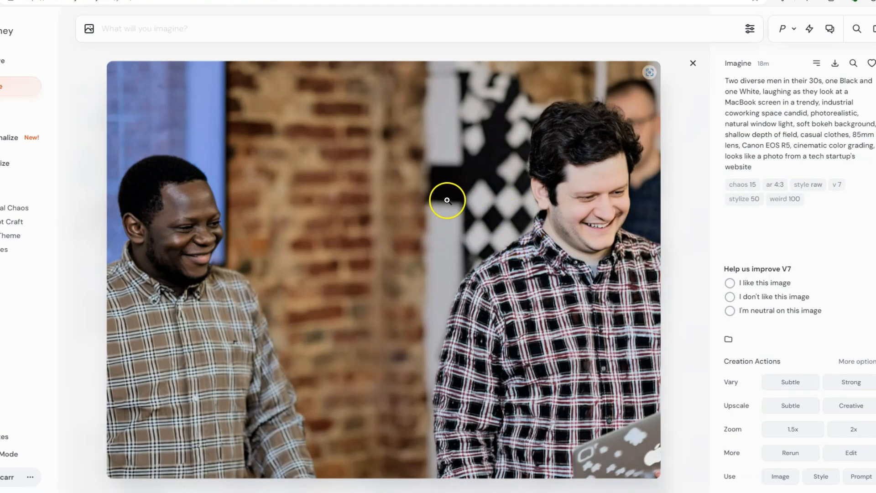
mouse_move(343, 162)
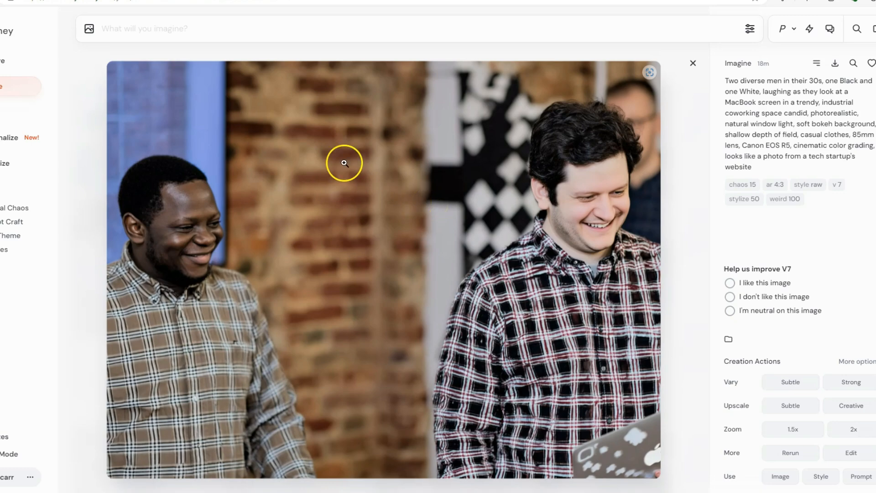